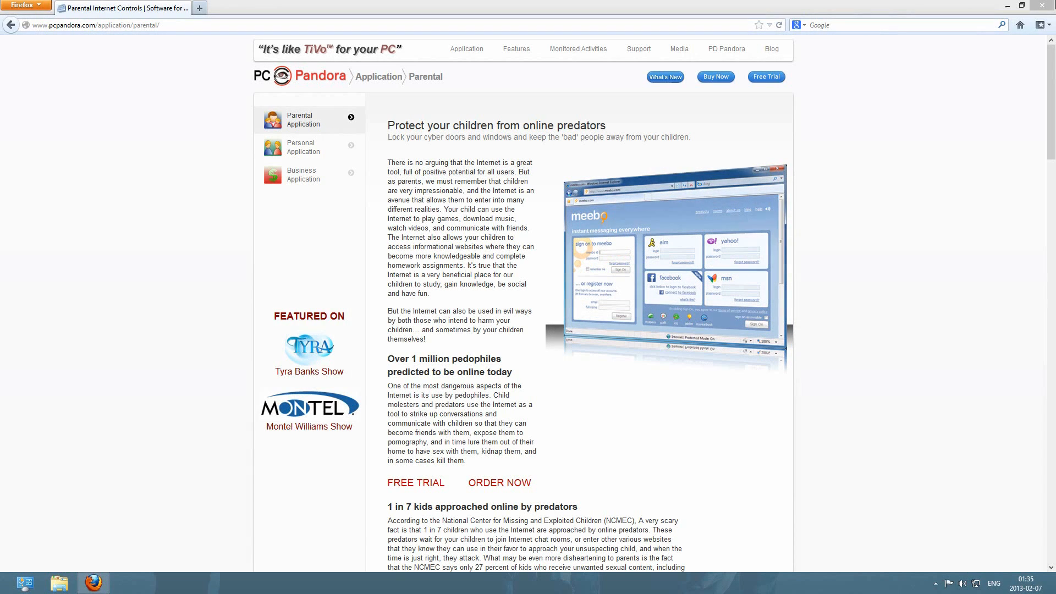
mouse_move(455, 6)
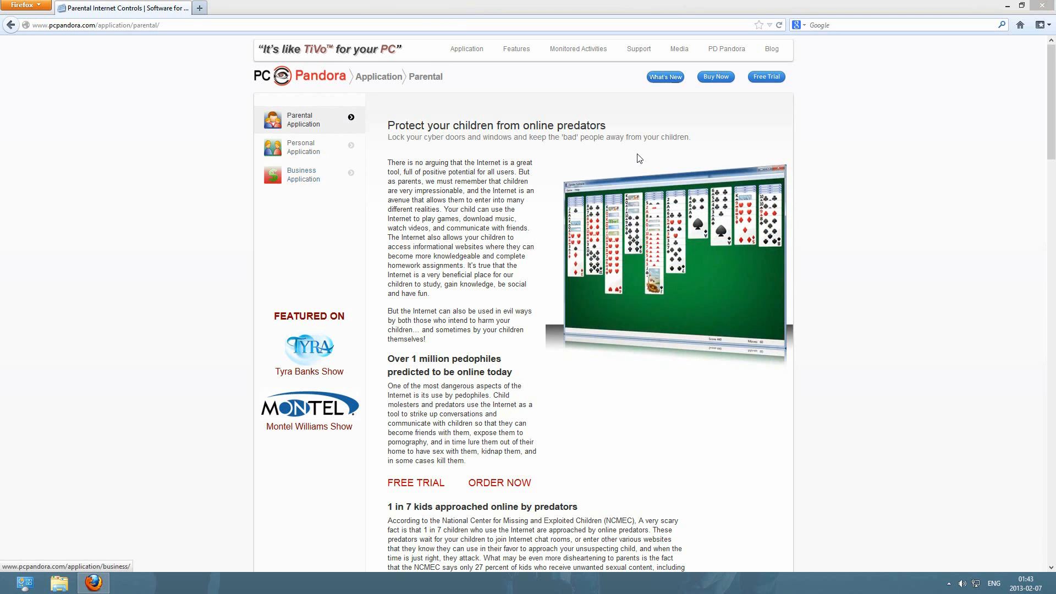
Step: Read through the current PC Pandora page down to its lower sections and back
scroll("down", 3)
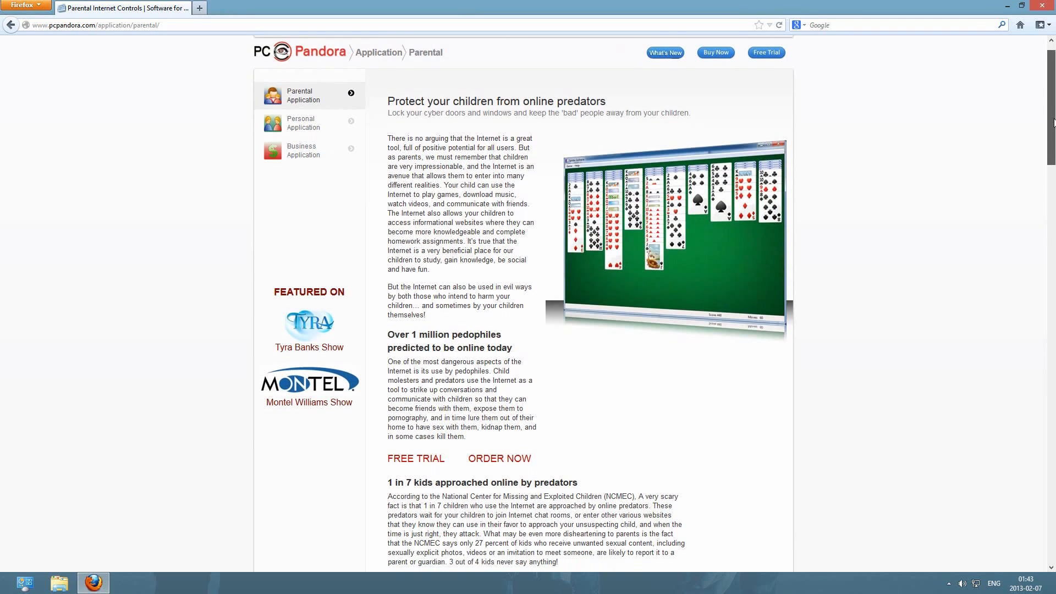
scroll("down", 3)
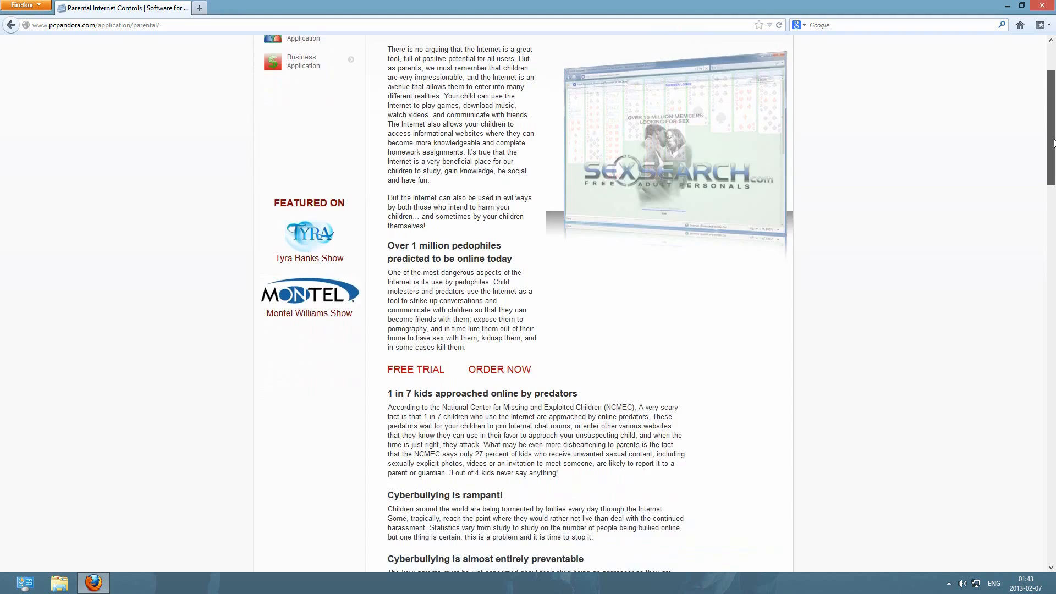
scroll("down", 3)
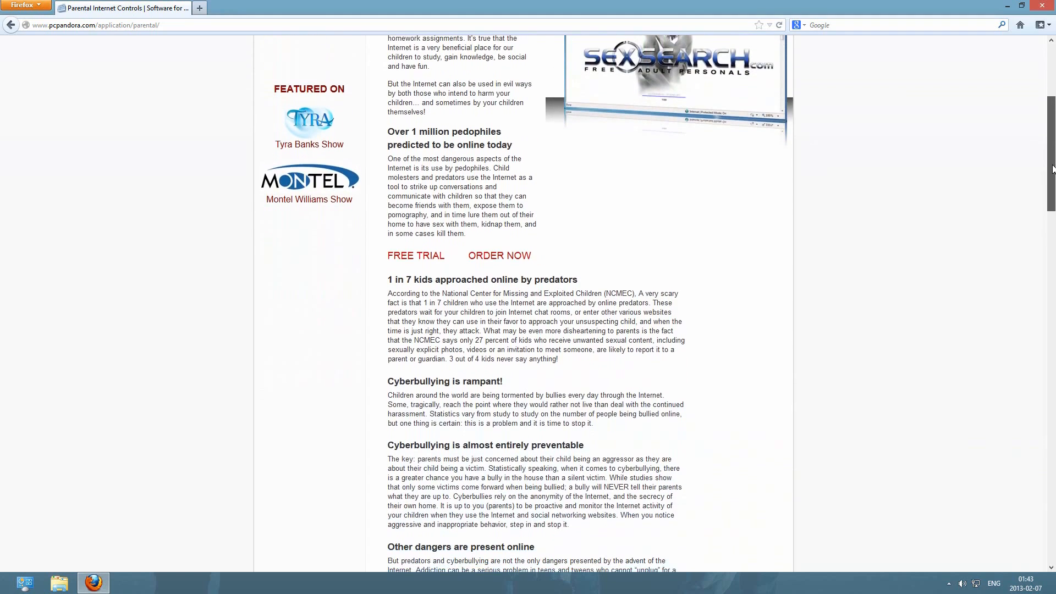
scroll("down", 3)
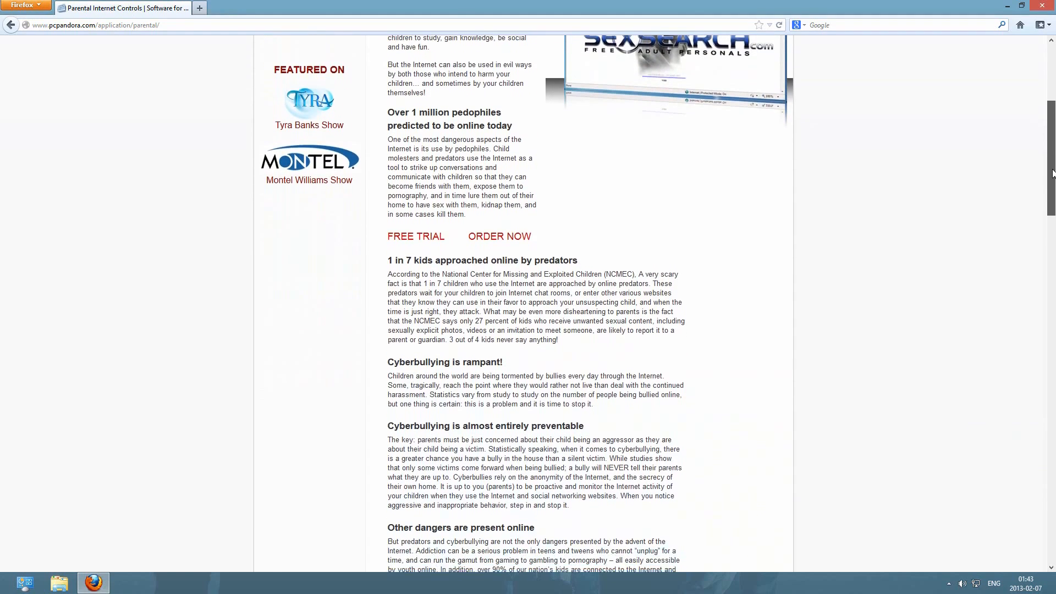
scroll("down", 3)
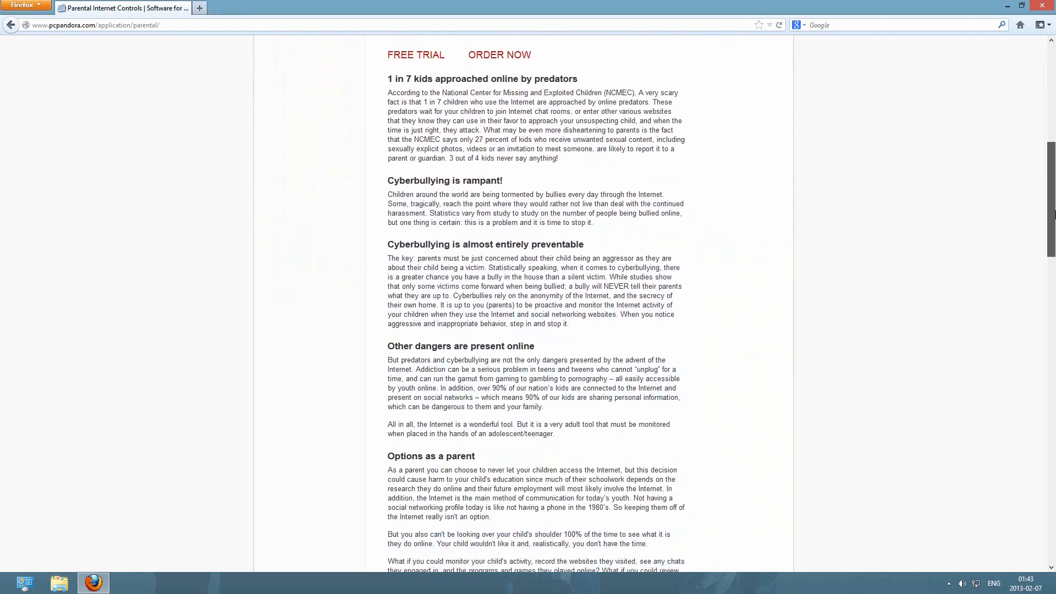
scroll("down", 3)
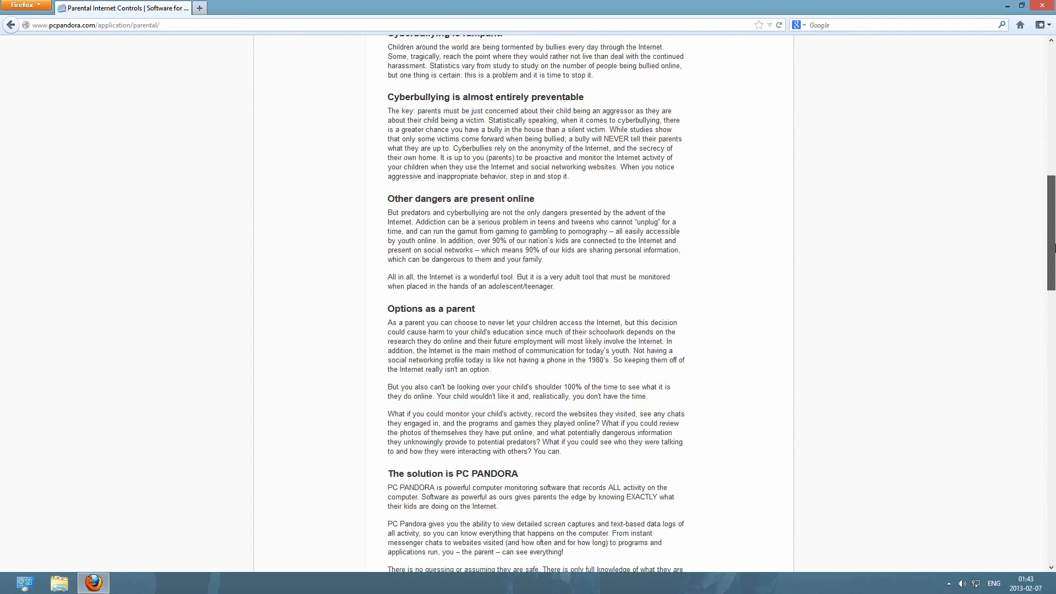
scroll("down", 3)
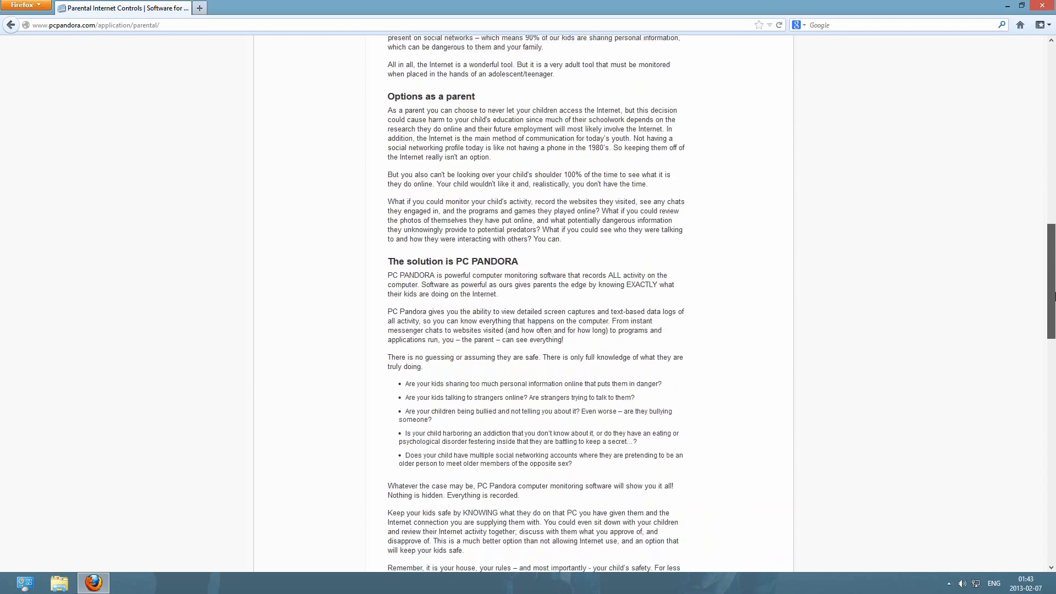
scroll("down", 3)
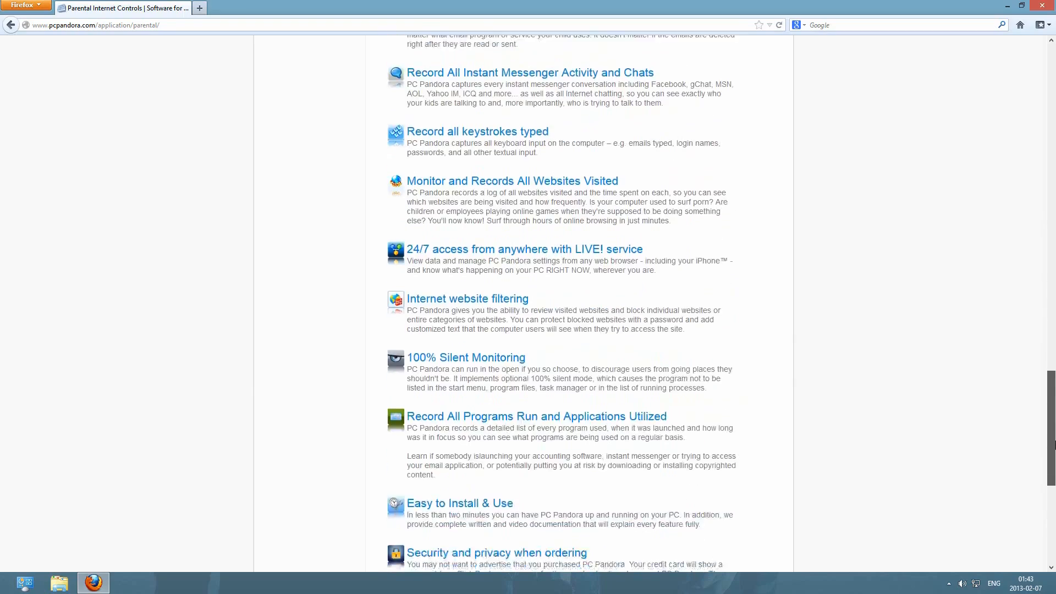
scroll("up", 3)
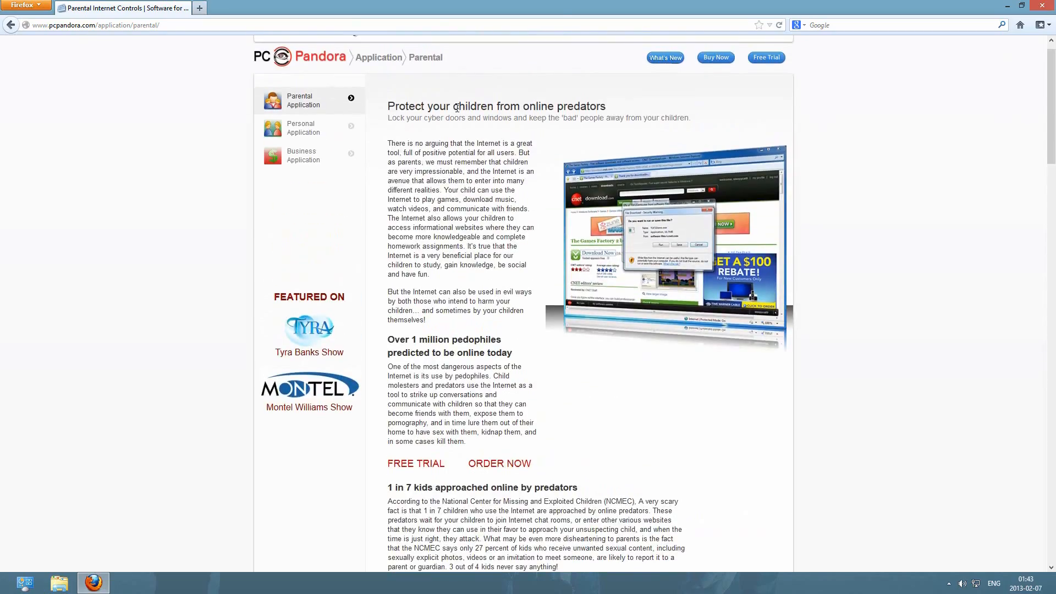
Step: Go to the Personal Application page and read its reasons to try the software
left_click(304, 127)
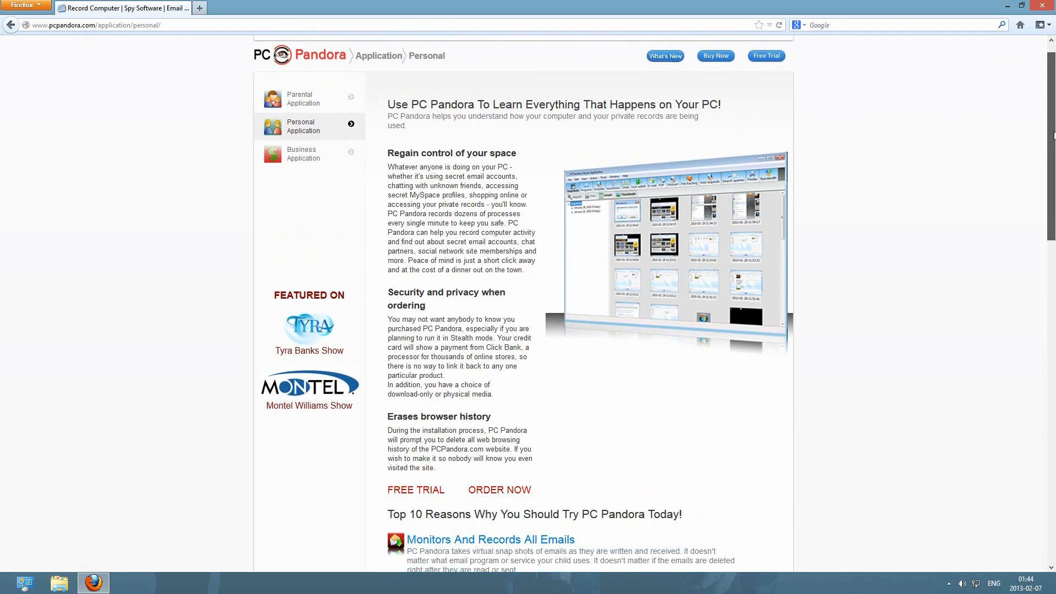
scroll("down", 3)
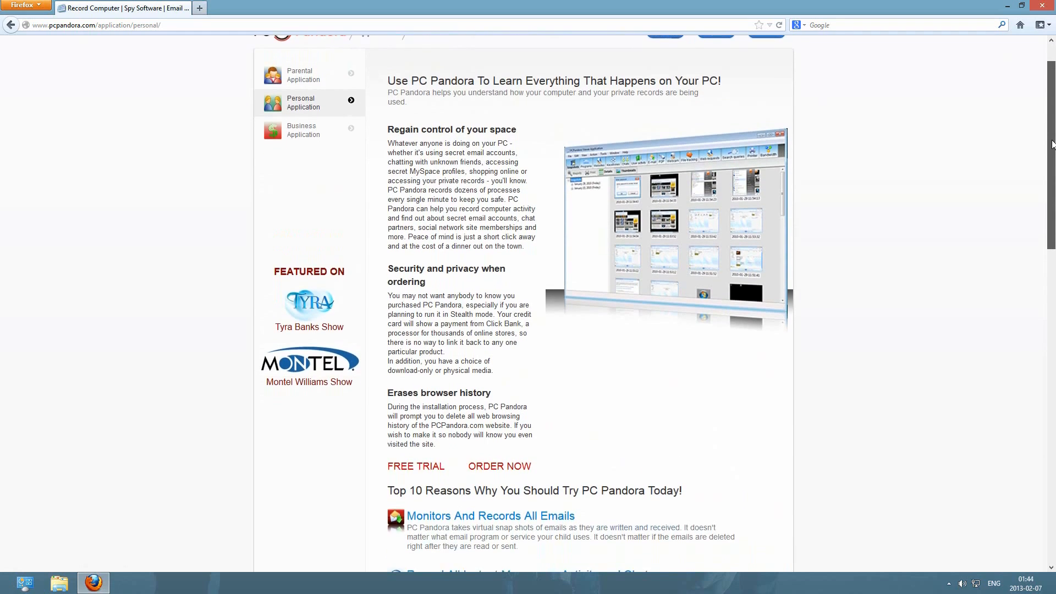
scroll("down", 3)
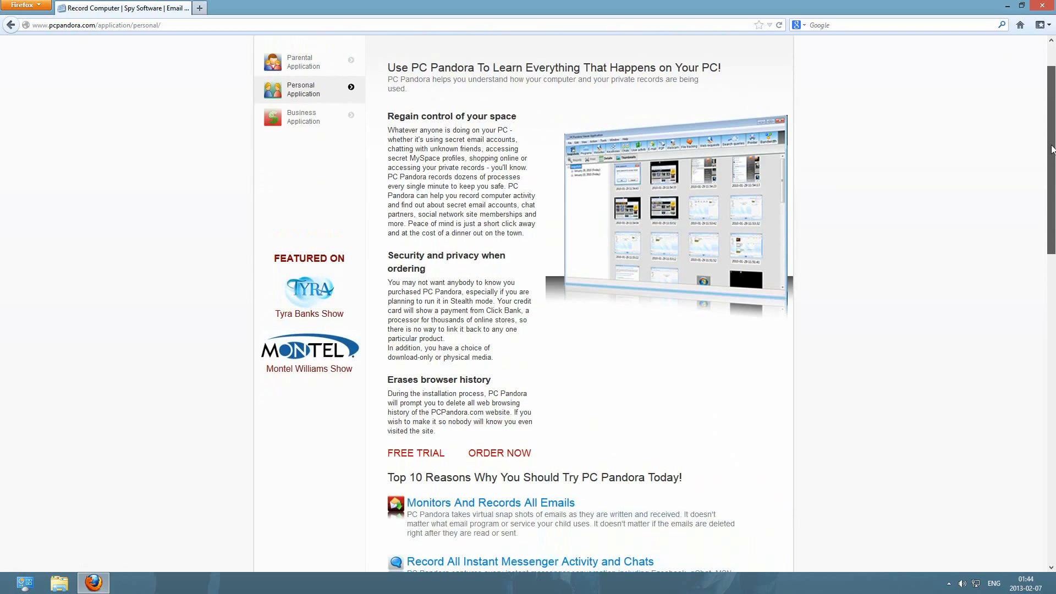
scroll("down", 3)
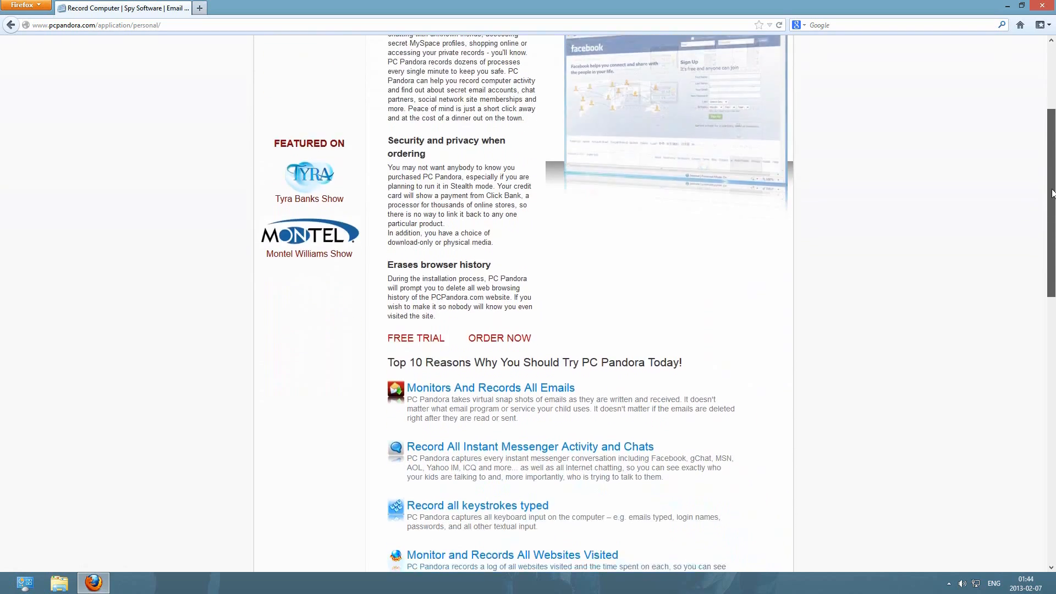
scroll("down", 3)
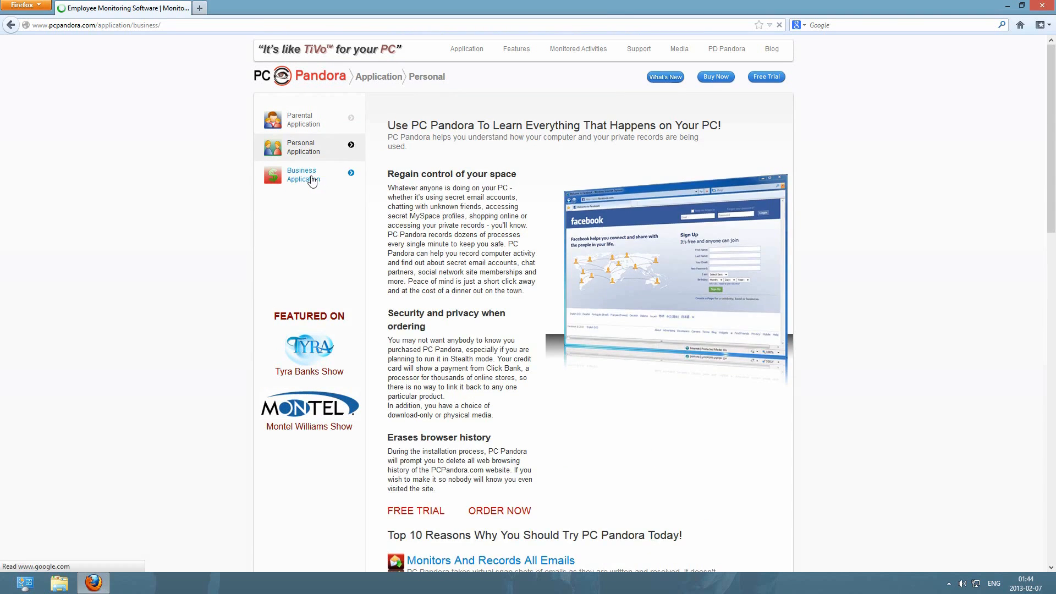
Step: Go to the Business Application page and read it down to the footer
left_click(310, 175)
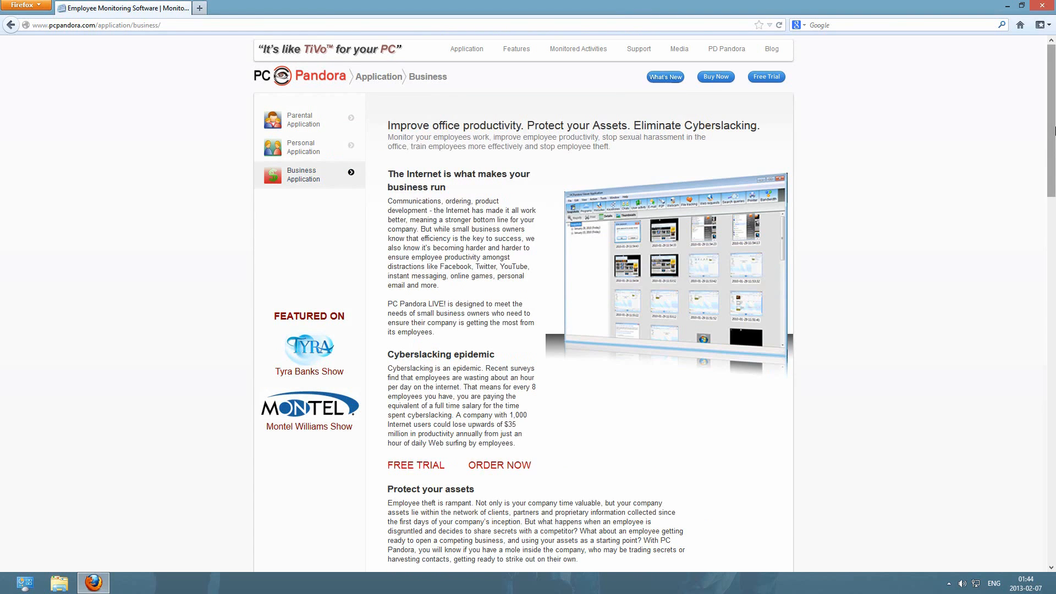
scroll("down", 3)
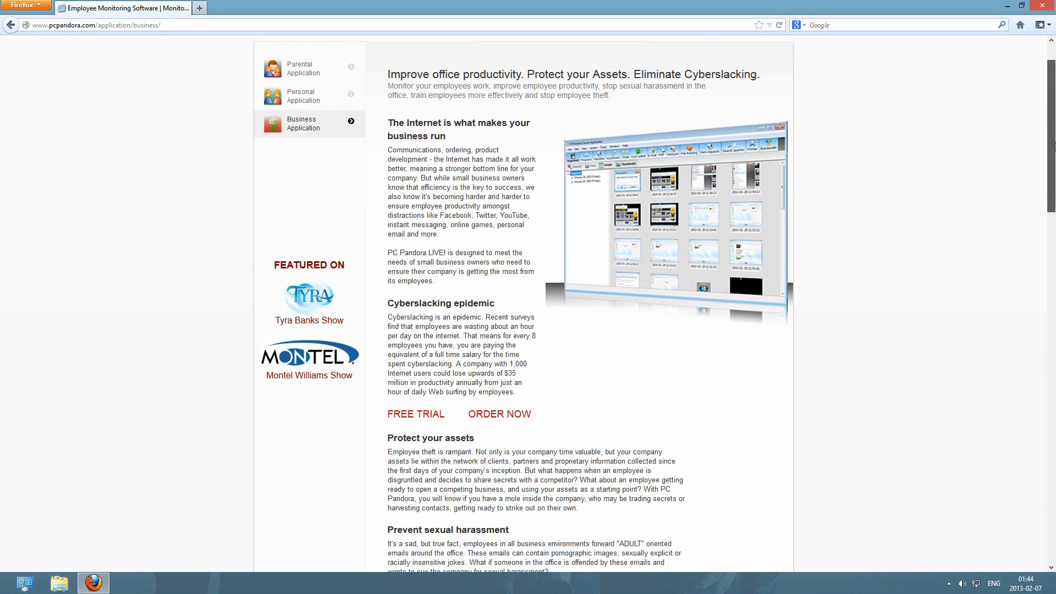
scroll("down", 3)
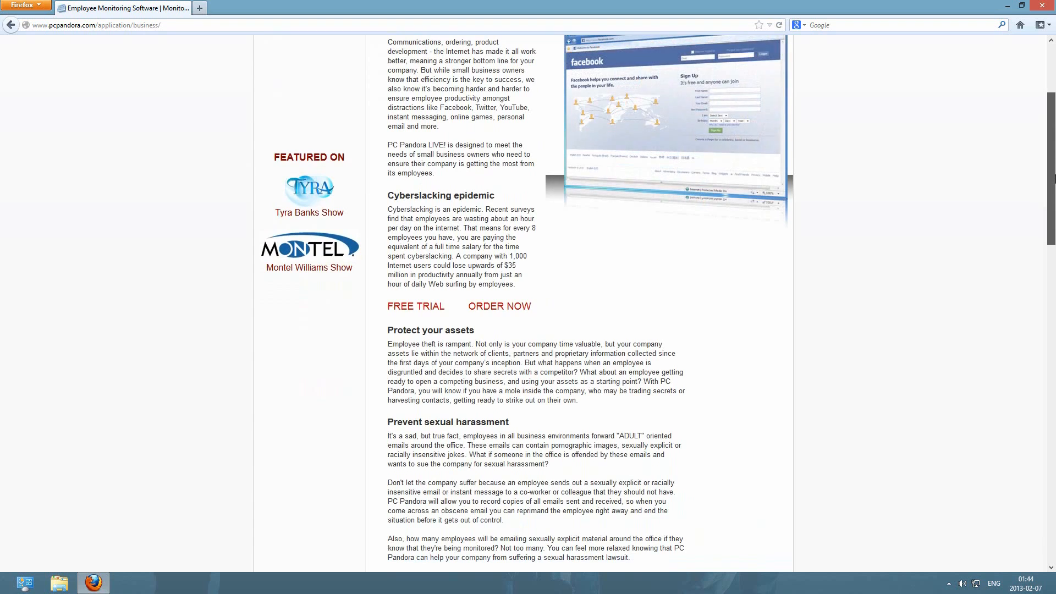
scroll("down", 3)
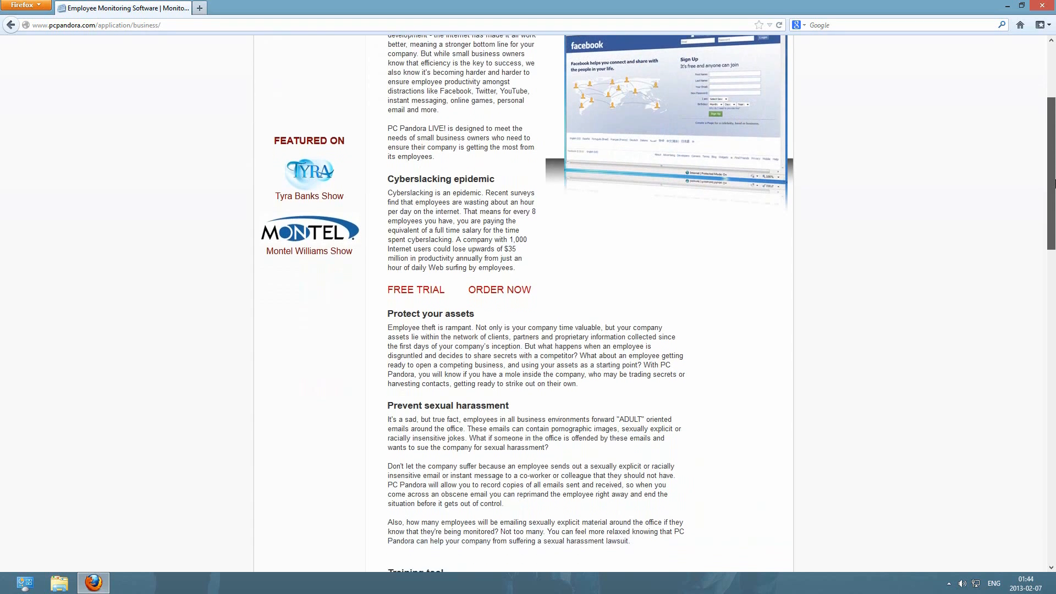
scroll("down", 3)
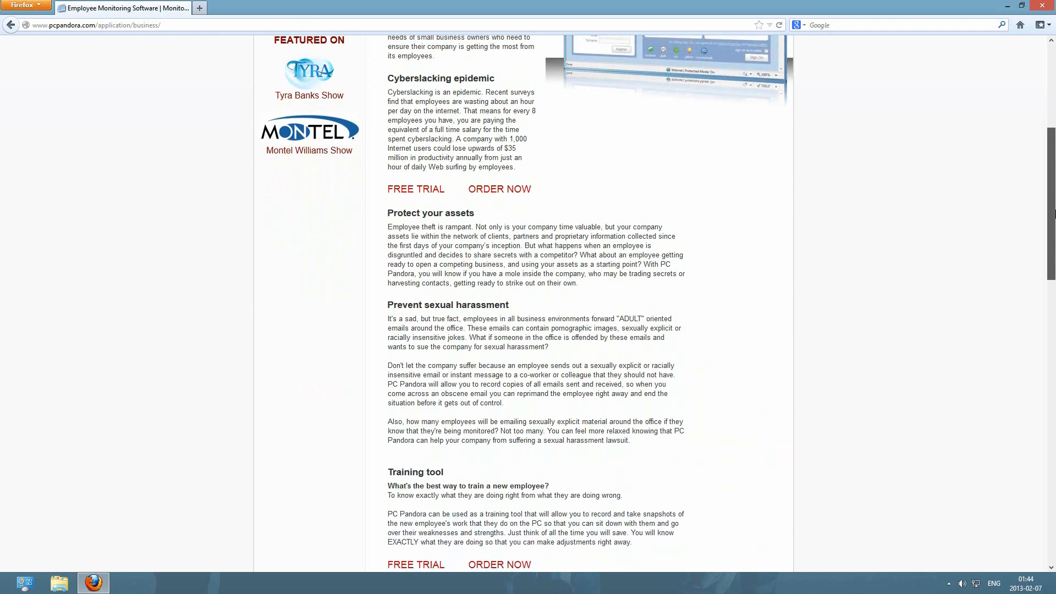
scroll("down", 3)
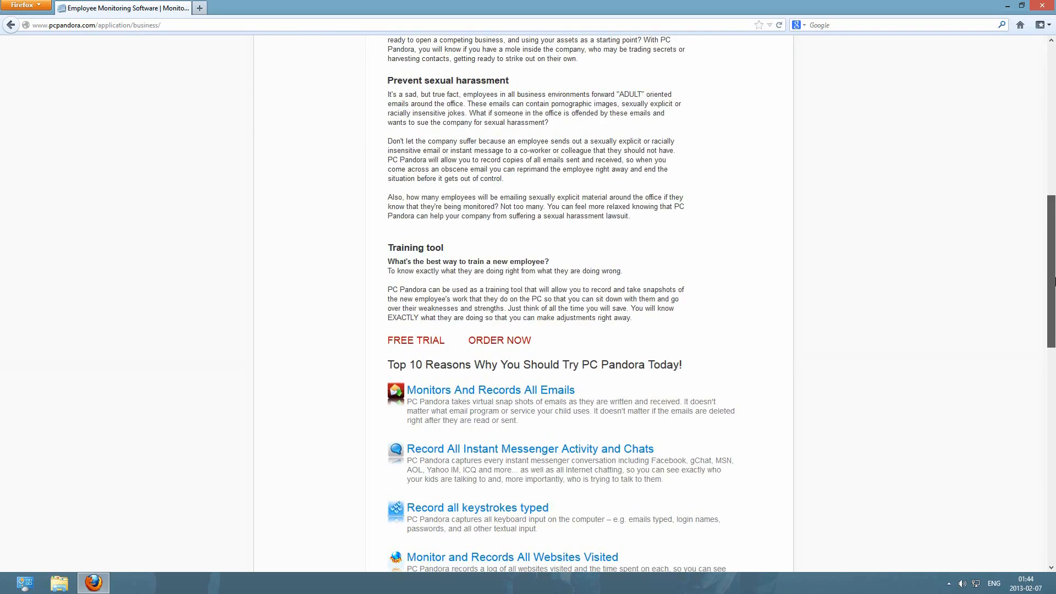
scroll("down", 3)
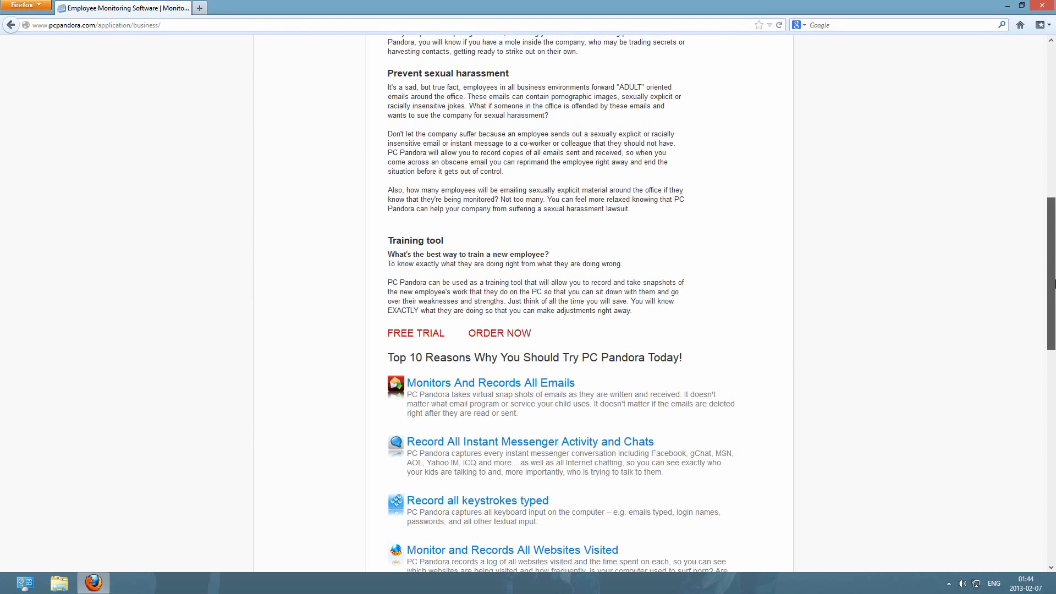
scroll("down", 3)
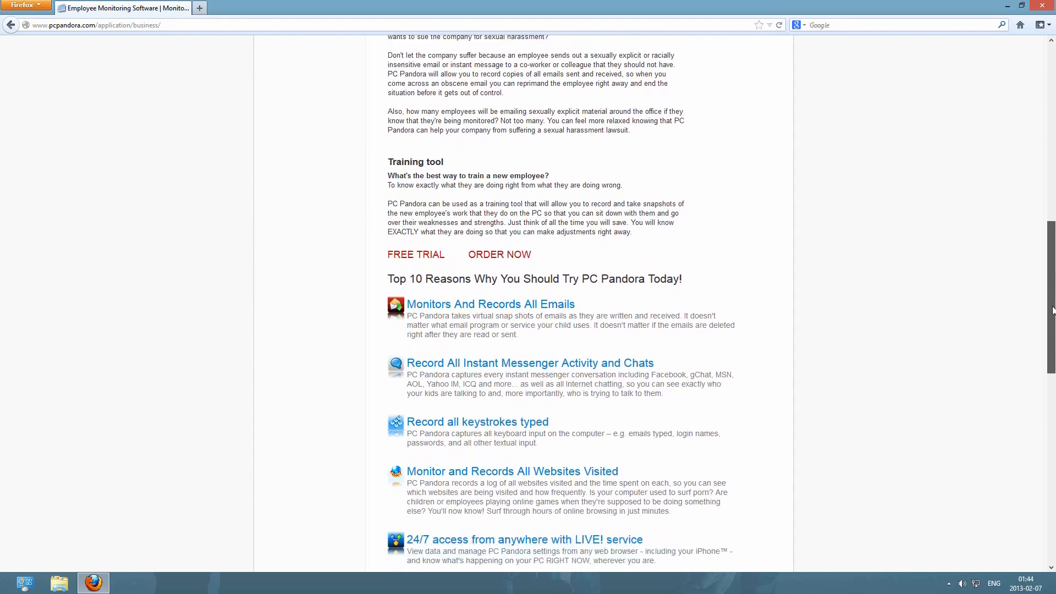
scroll("down", 3)
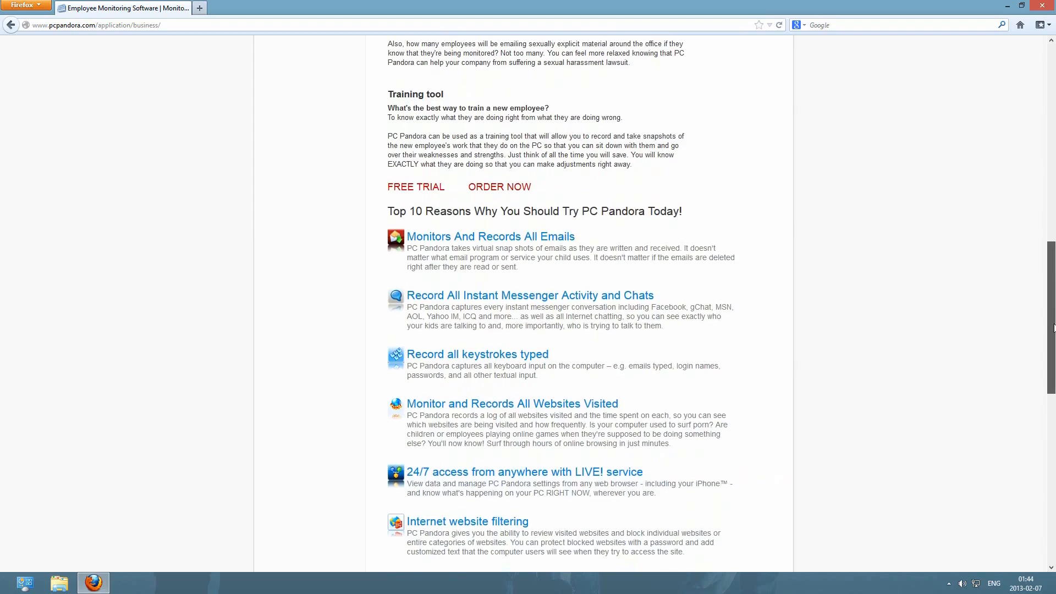
scroll("down", 3)
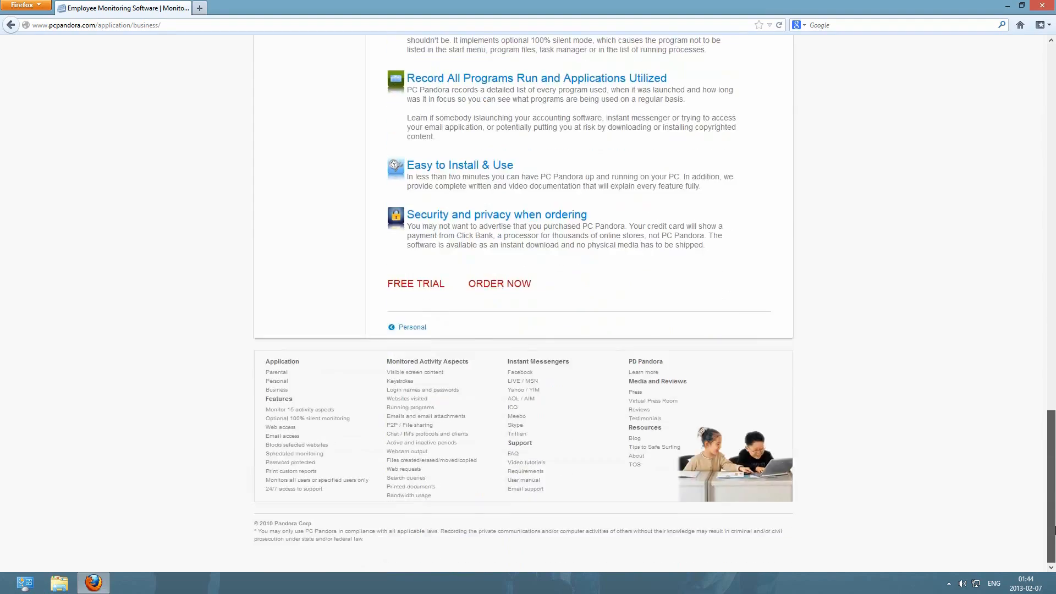
scroll("up", 3)
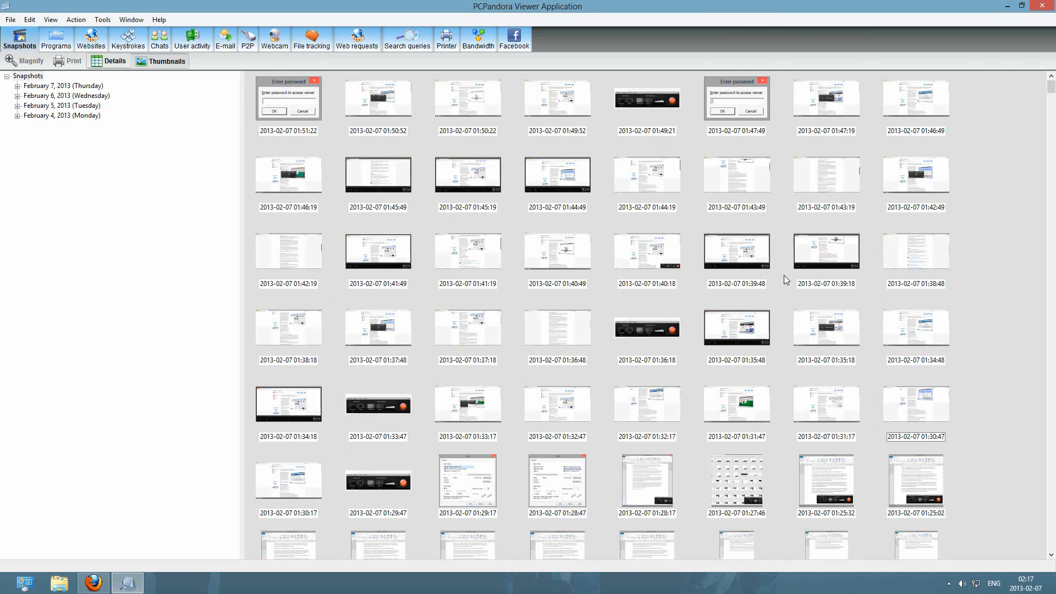
mouse_move(778, 304)
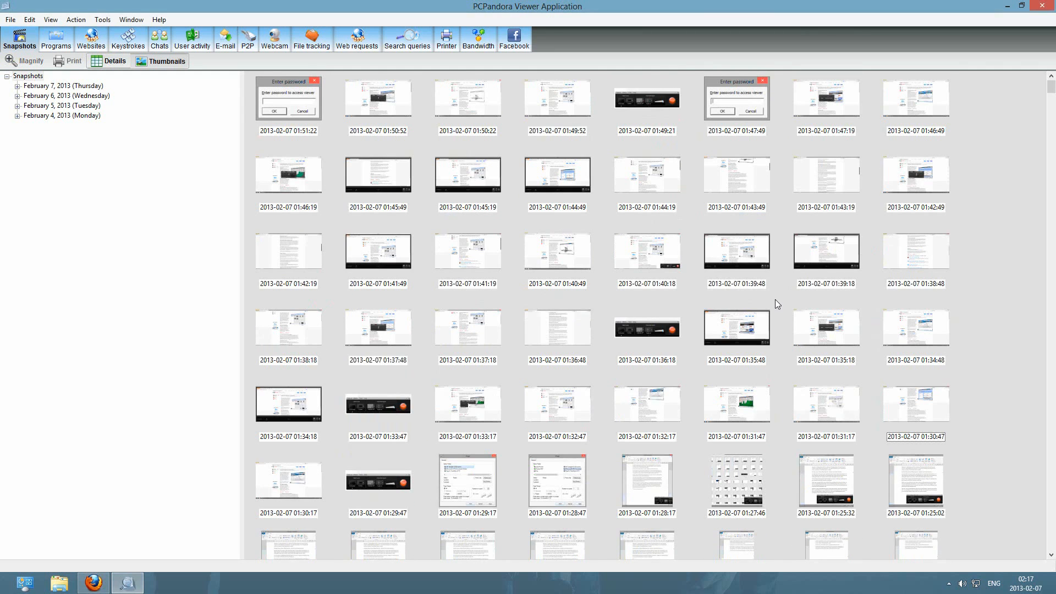
Step: Browse further down the grid of February 7 snapshot thumbnails
scroll("down", 3)
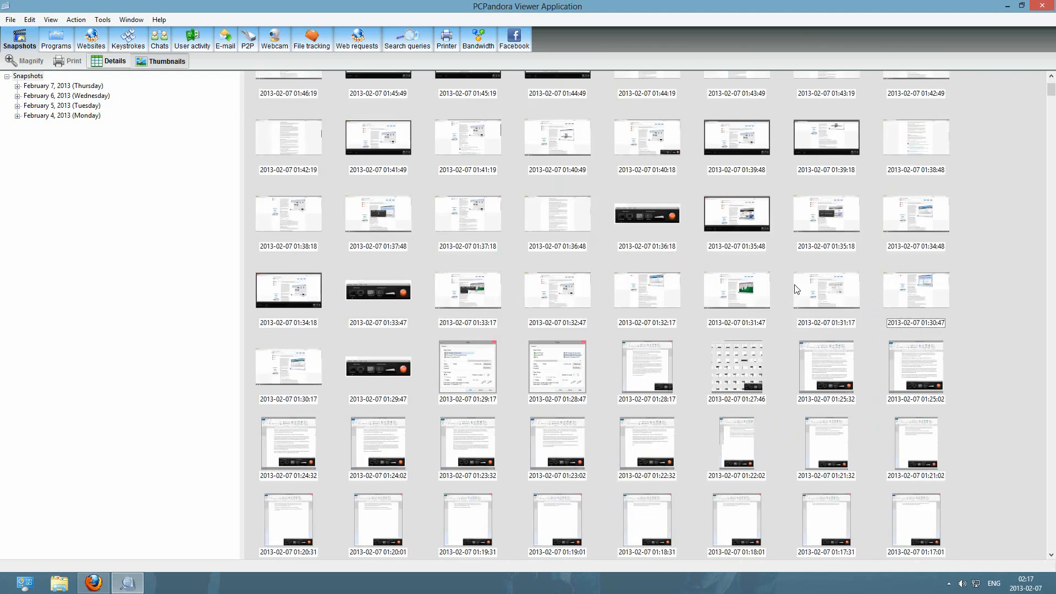
scroll("down", 3)
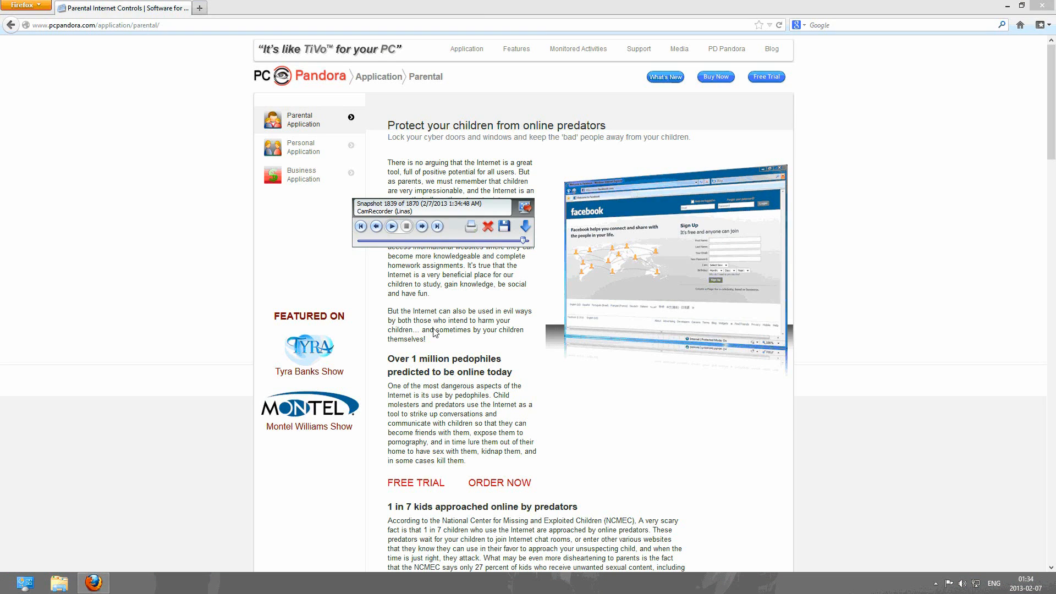
mouse_move(129, 75)
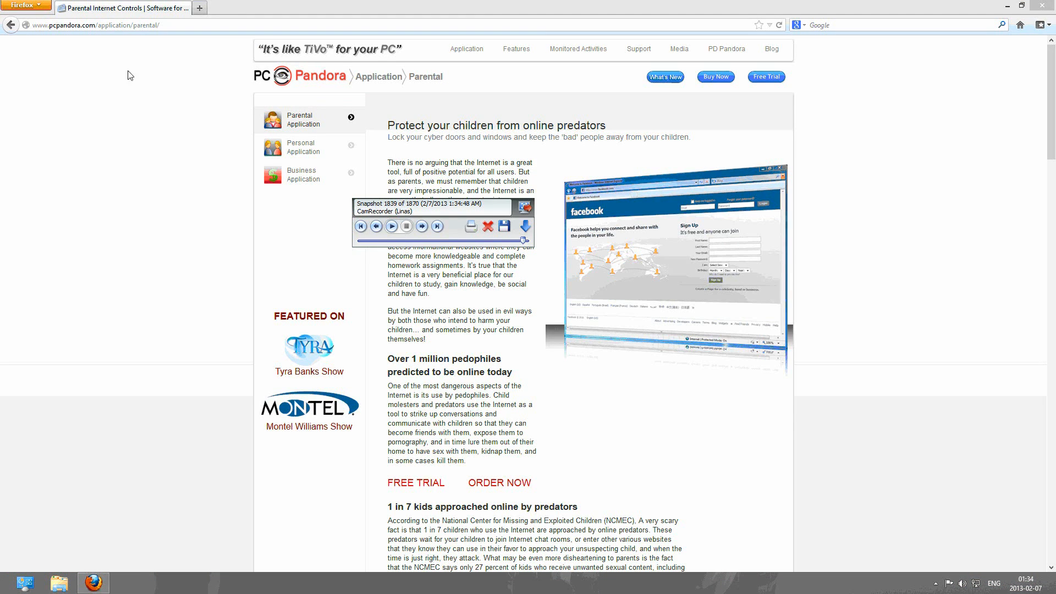
mouse_move(449, 160)
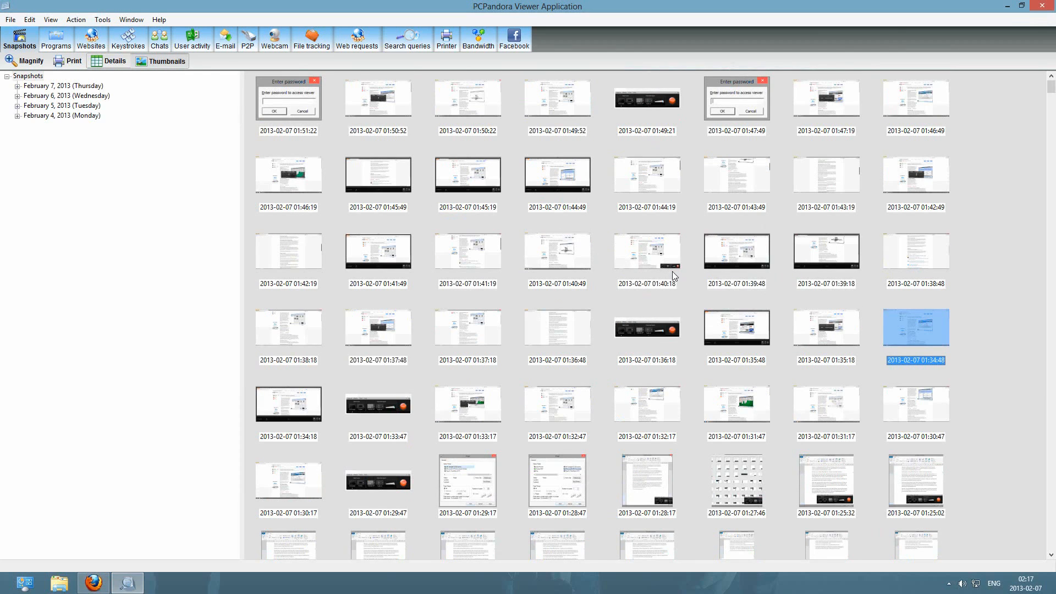
mouse_move(641, 267)
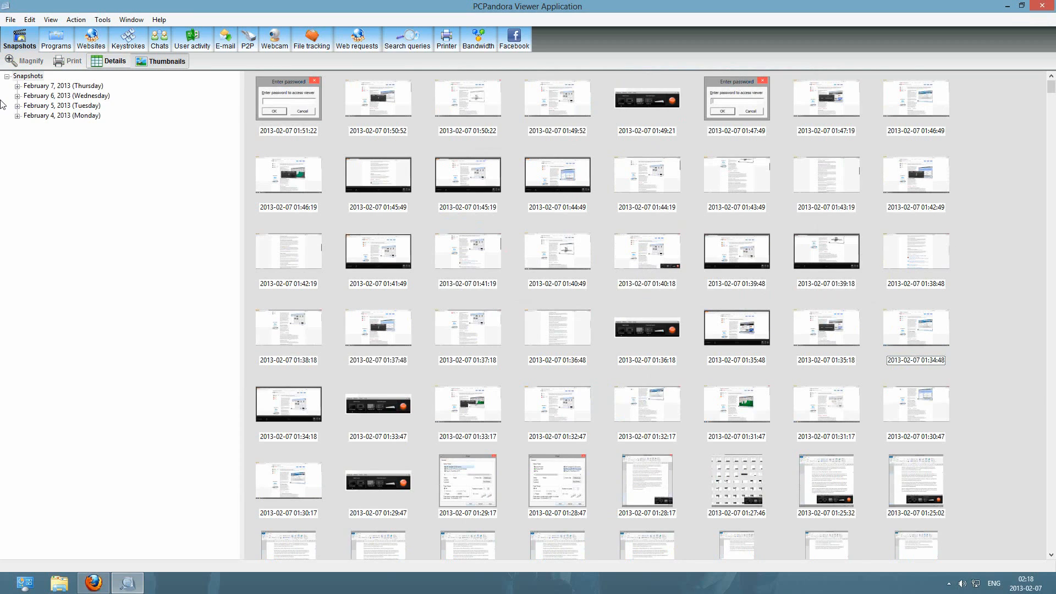
mouse_move(482, 212)
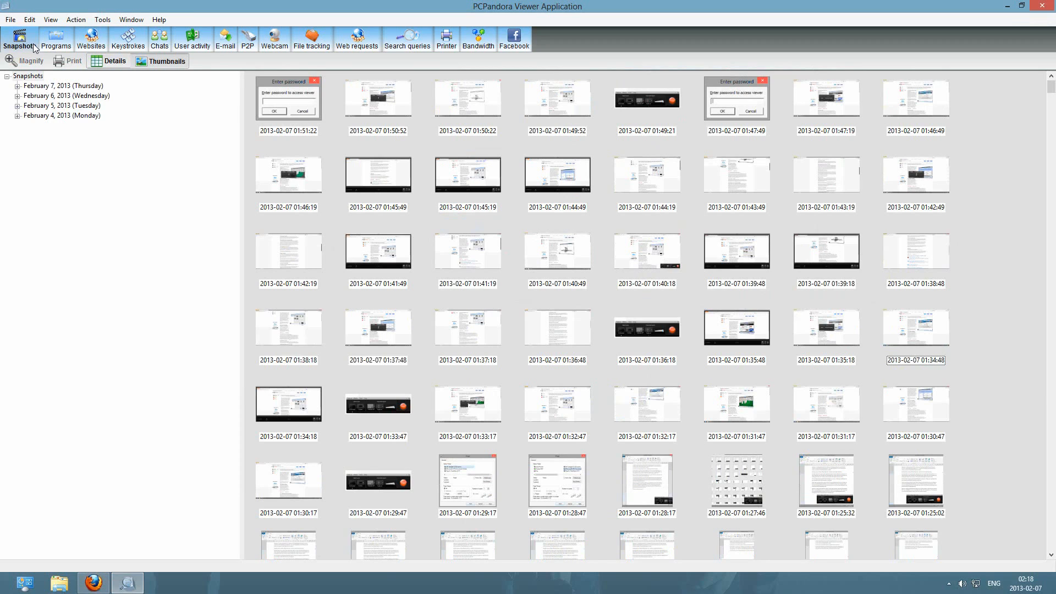
Step: Show the Programs usage chart led by firefox, Flash Player plugin and MassEffect3
left_click(55, 39)
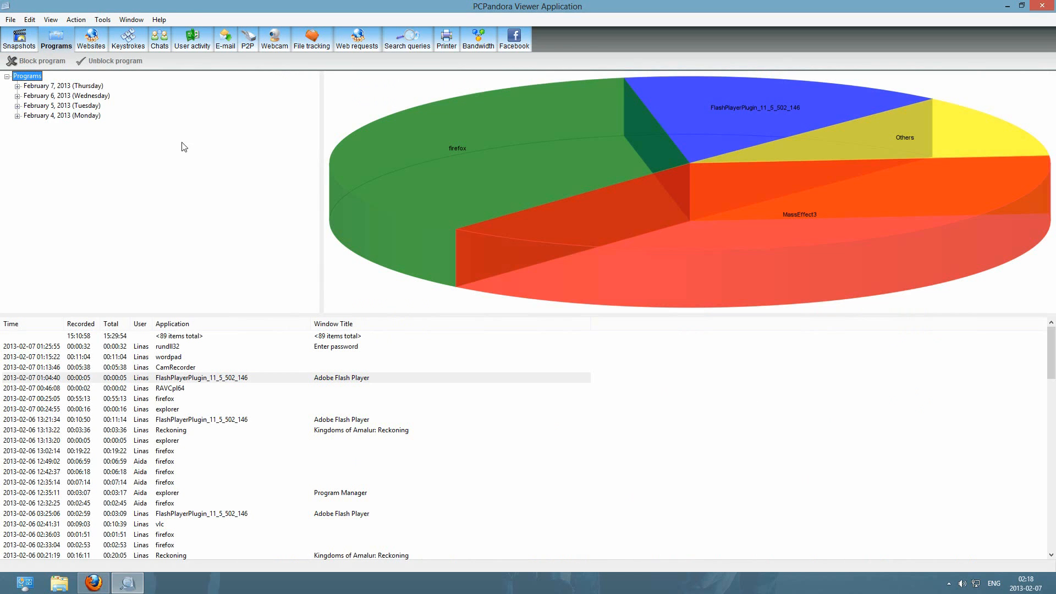
mouse_move(260, 209)
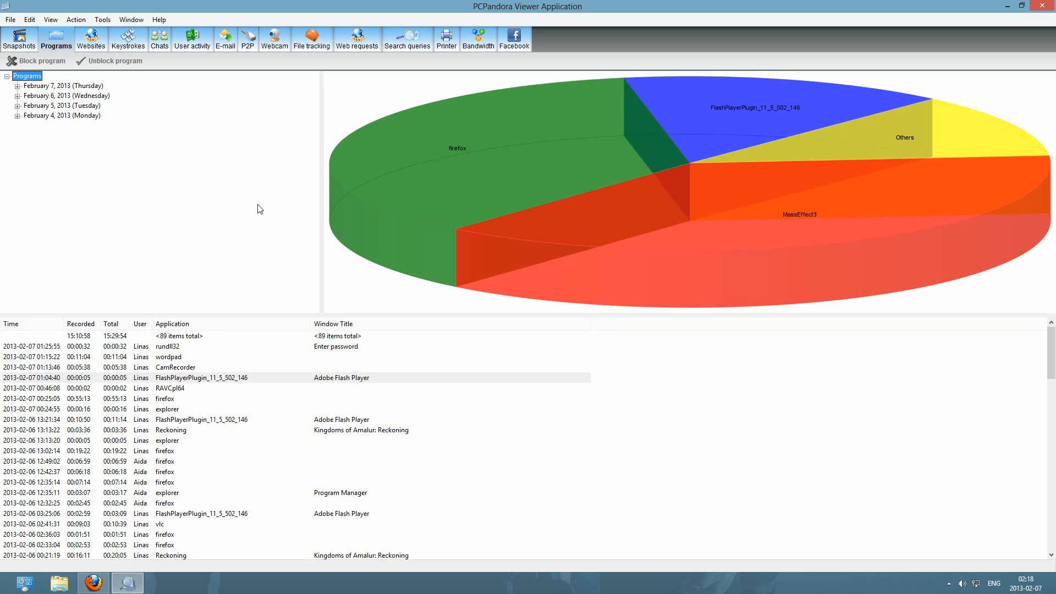
mouse_move(271, 381)
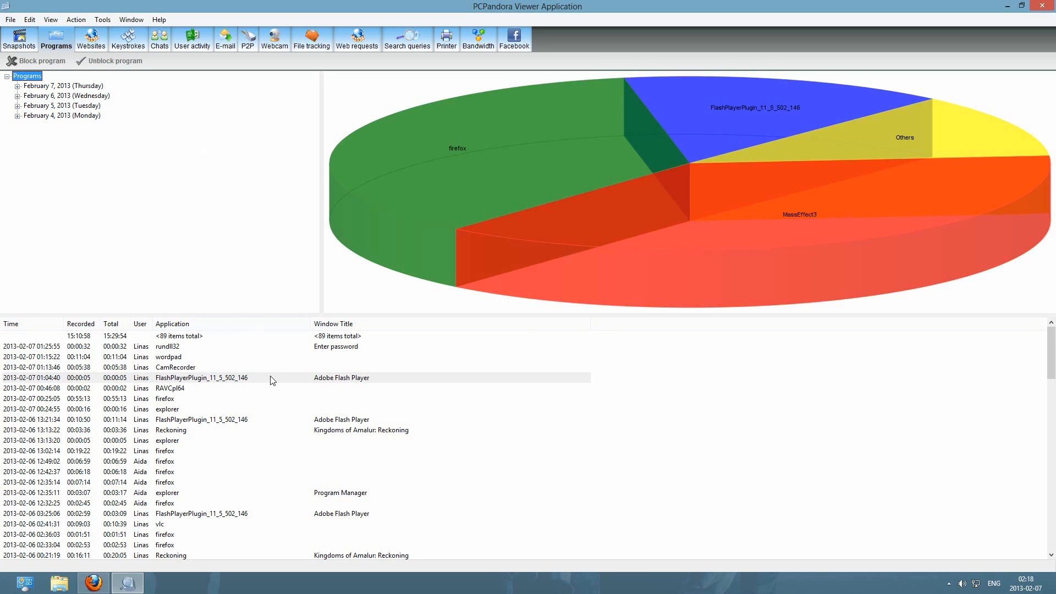
mouse_move(457, 191)
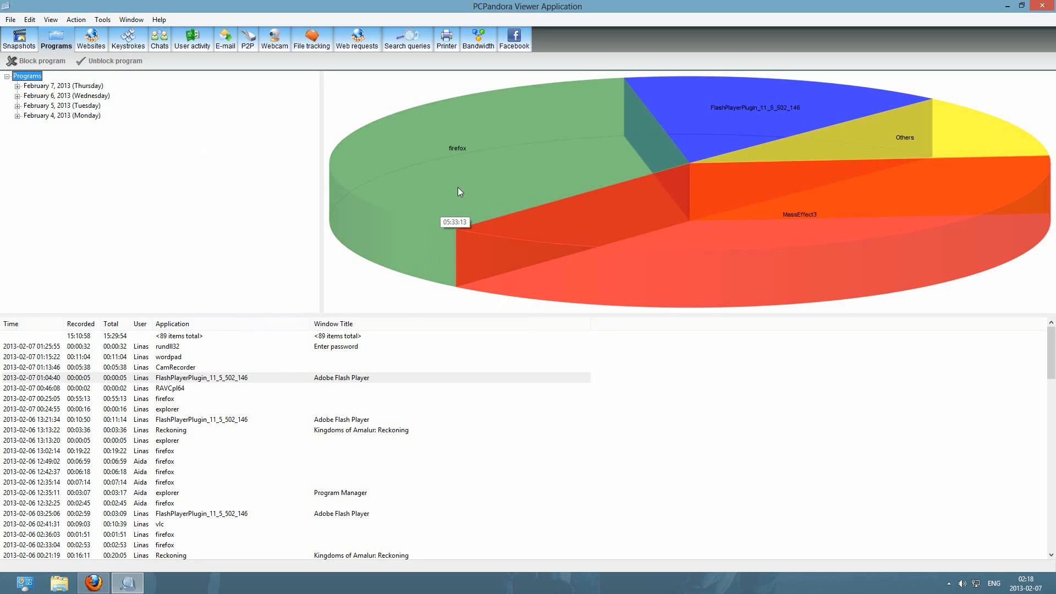
mouse_move(709, 238)
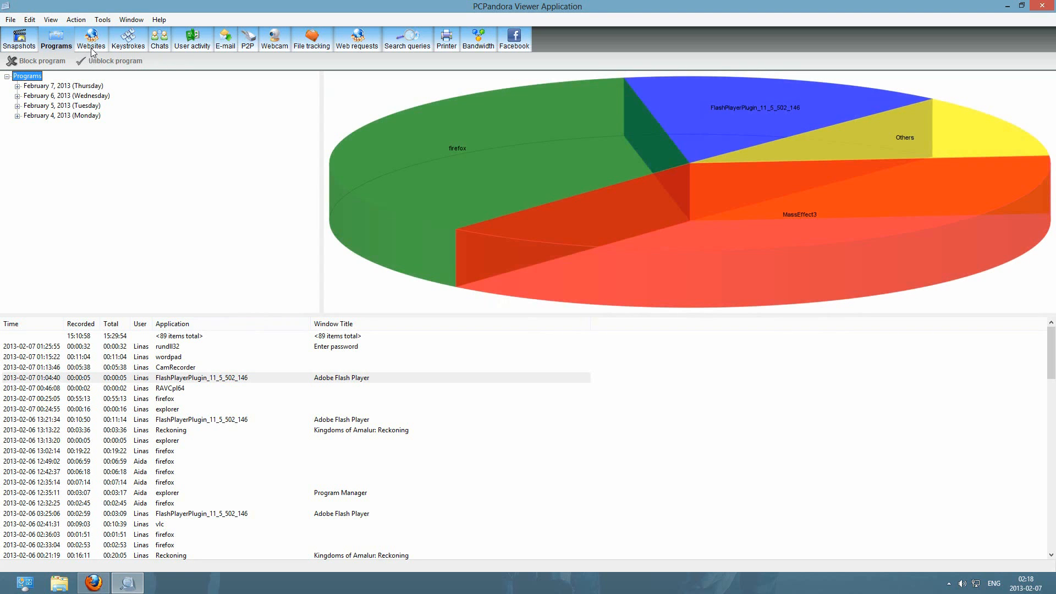
Step: Show the visited Websites log and select one pcpandora page record
left_click(90, 39)
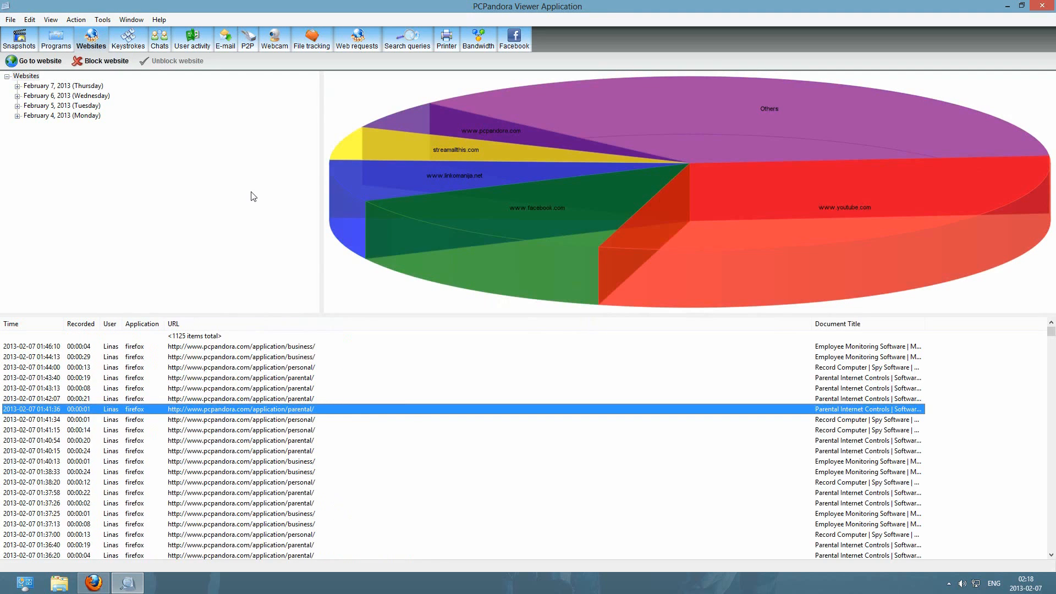
mouse_move(295, 380)
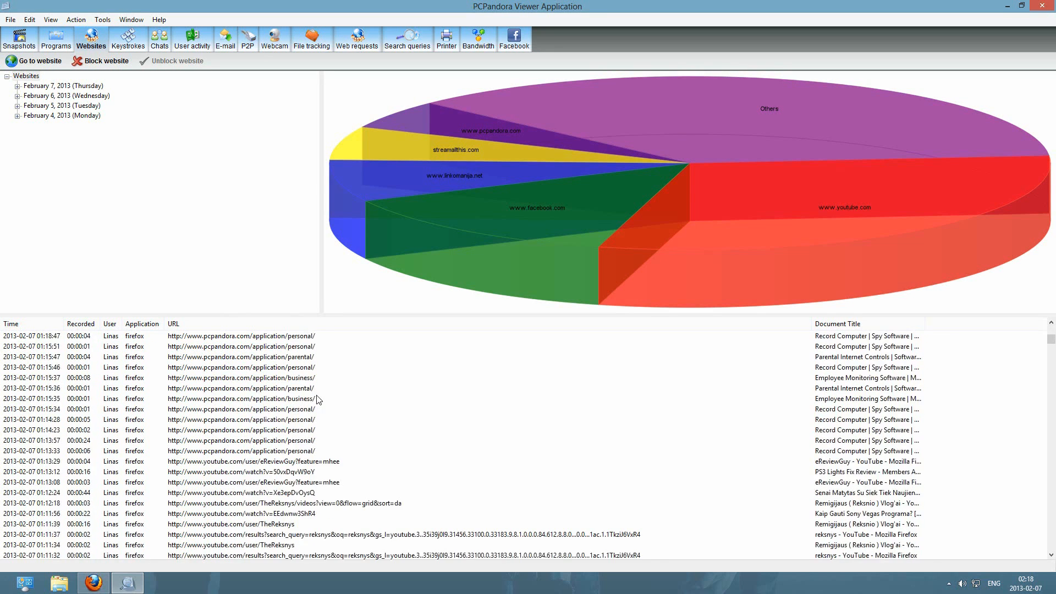
left_click(241, 377)
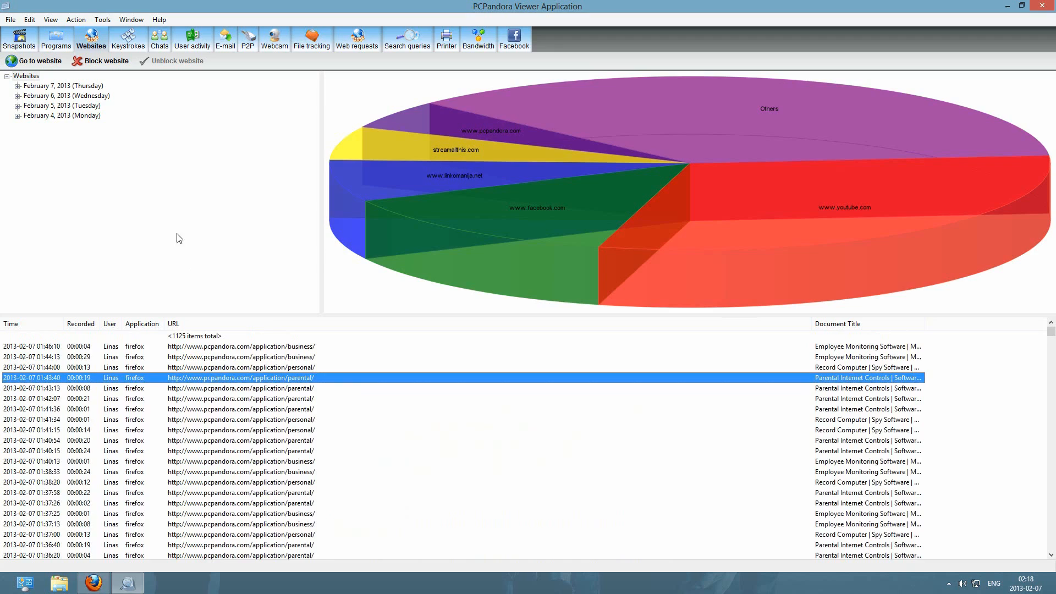
Step: Show the Keystrokes log and select the 12:42:41 firefox keystroke record
left_click(128, 39)
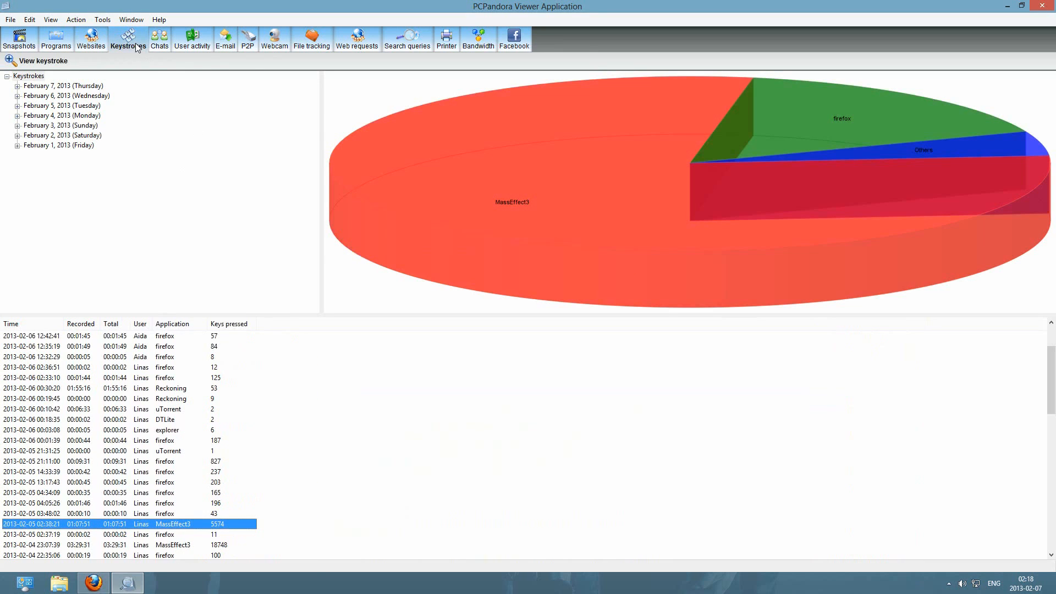
mouse_move(207, 250)
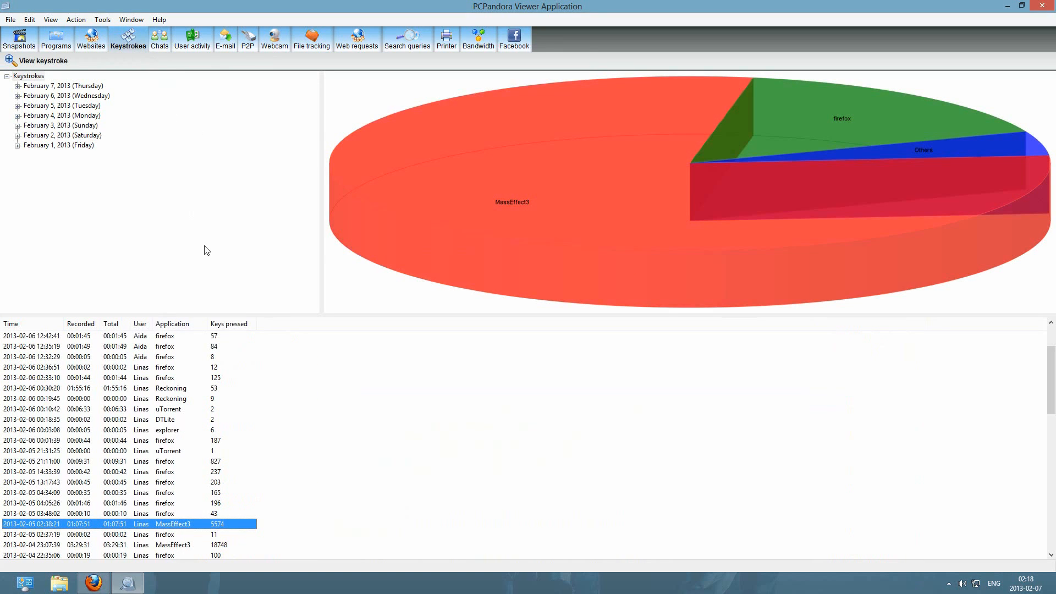
mouse_move(208, 243)
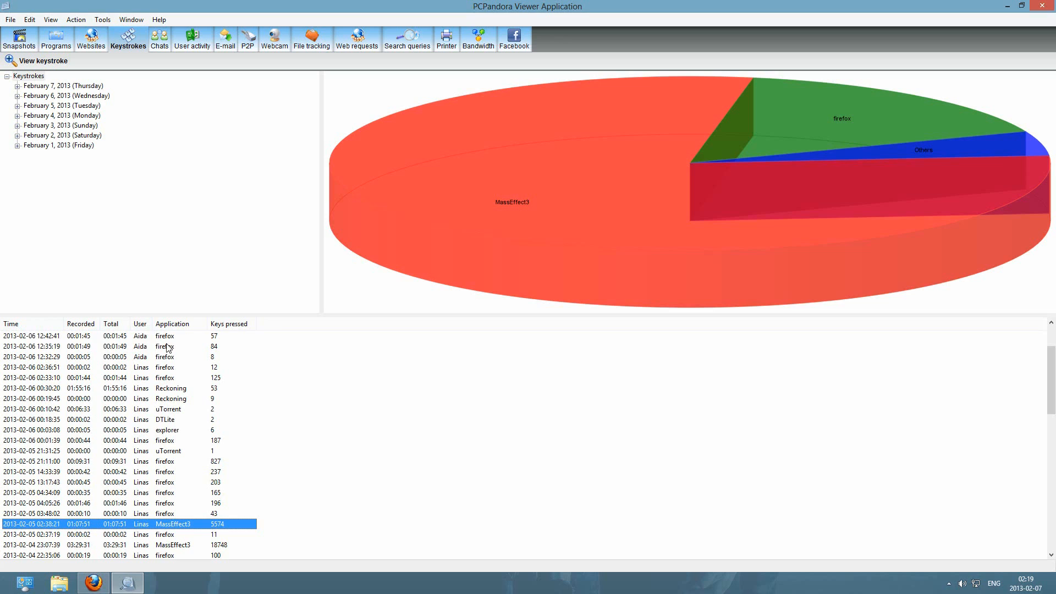
left_click(165, 336)
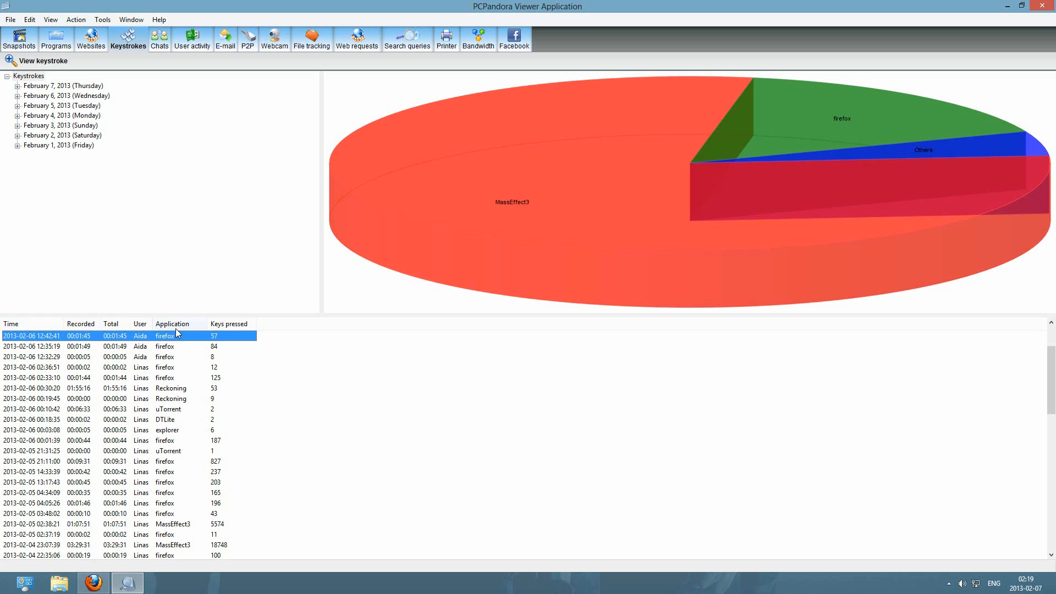
scroll("down", 3)
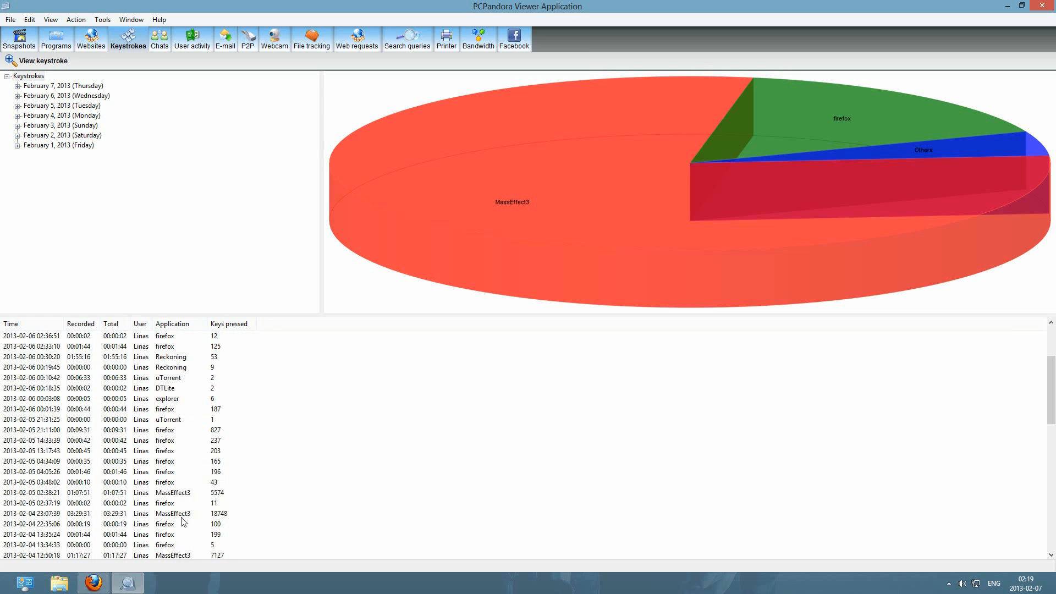
Step: View the full typed text of the 18,748-key MassEffect3 record from February 4
double_click(172, 513)
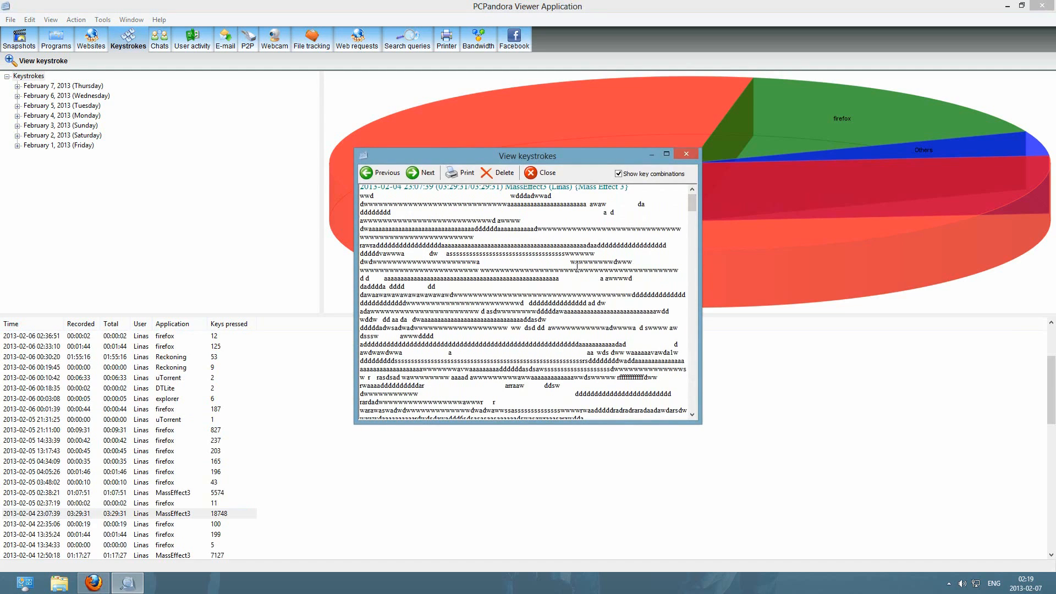
scroll("down", 3)
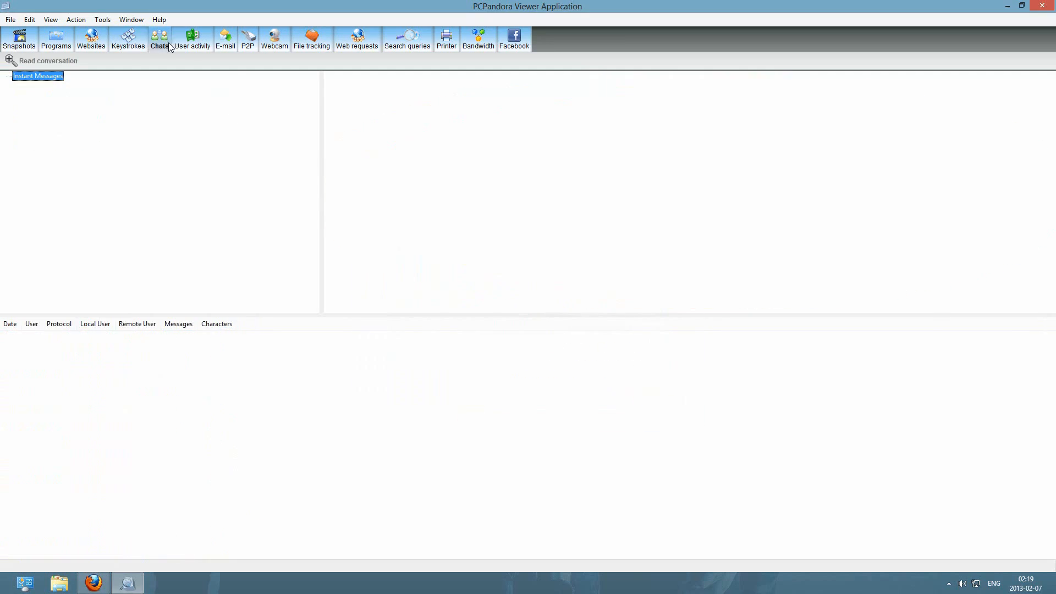
mouse_move(149, 87)
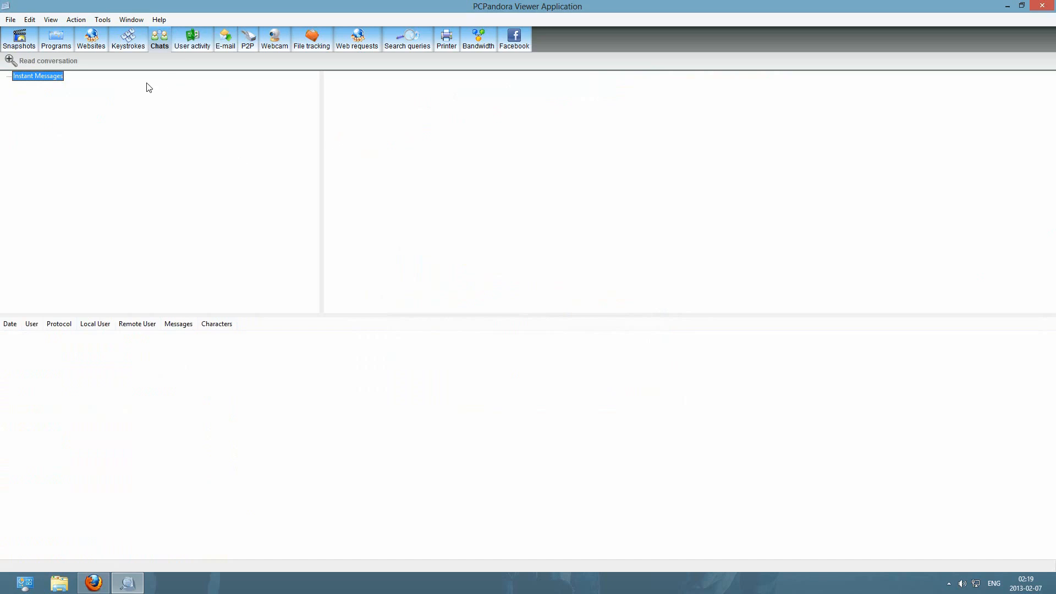
mouse_move(66, 87)
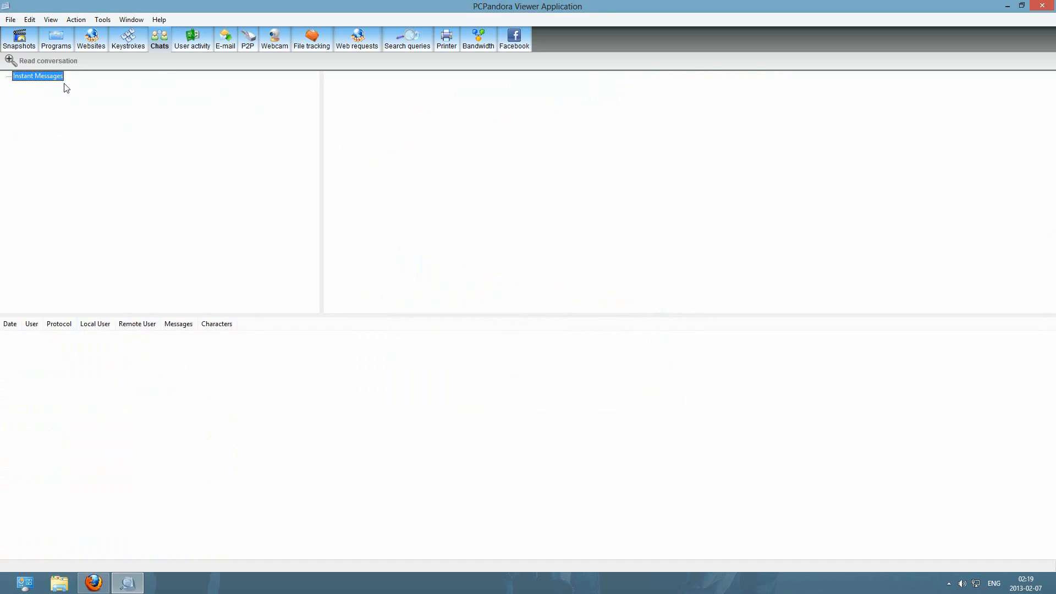
mouse_move(170, 118)
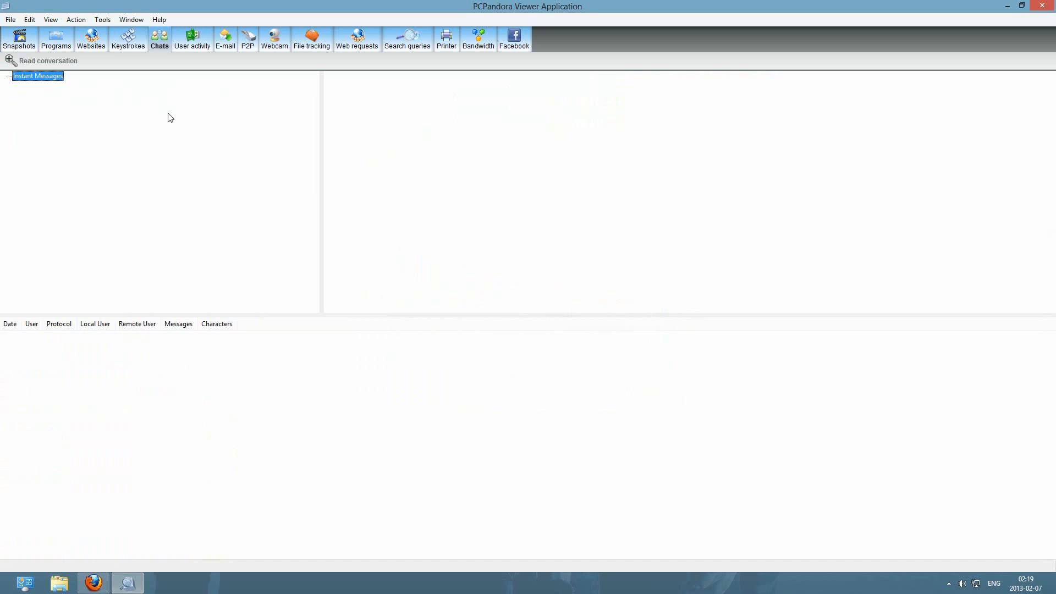
mouse_move(173, 63)
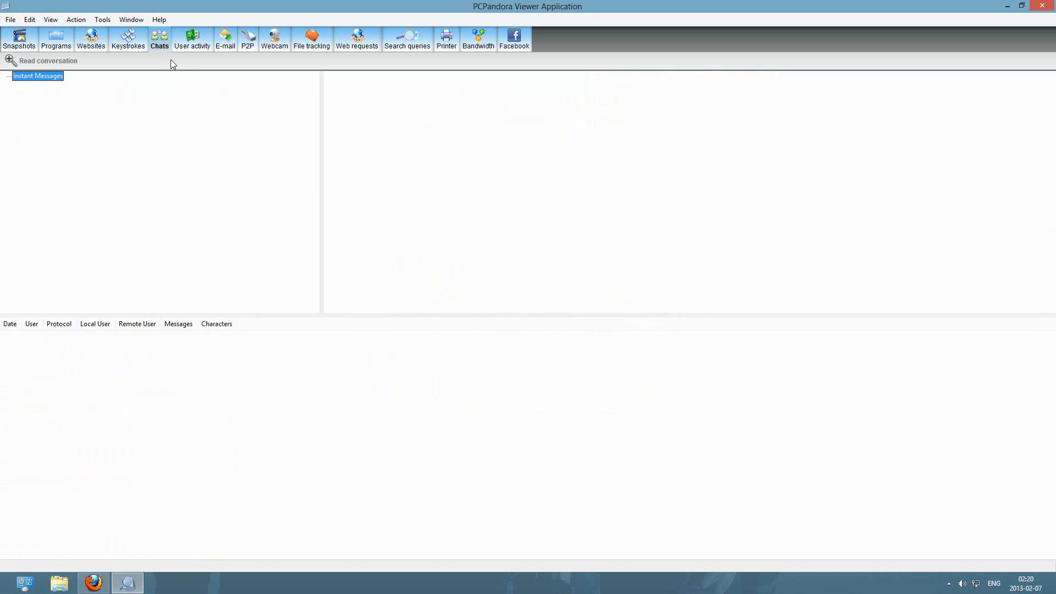
Step: Show the User activity log of startups, log ons, log offs and timeouts
left_click(191, 38)
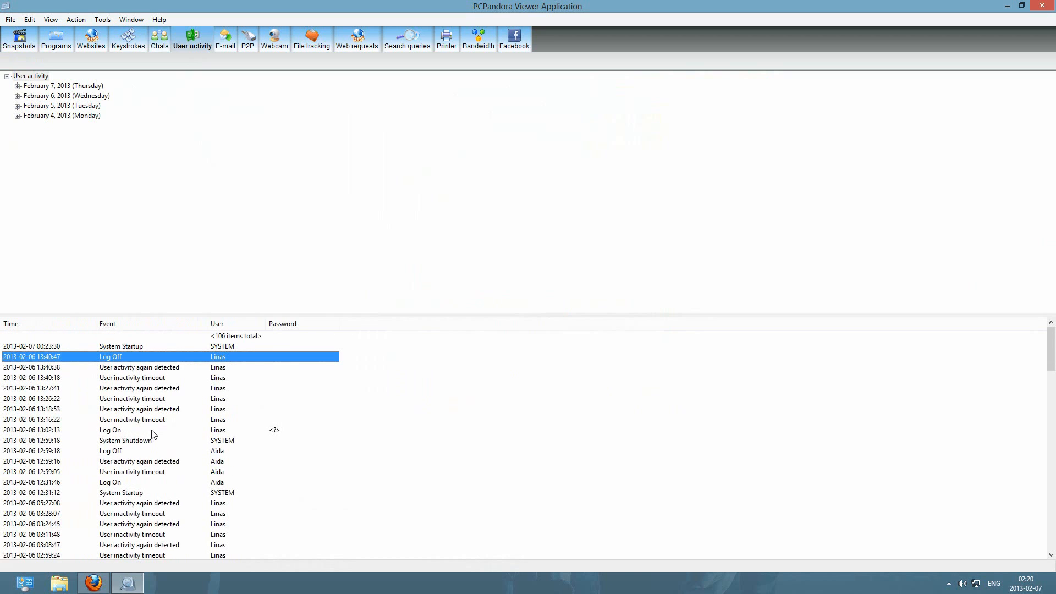
mouse_move(116, 453)
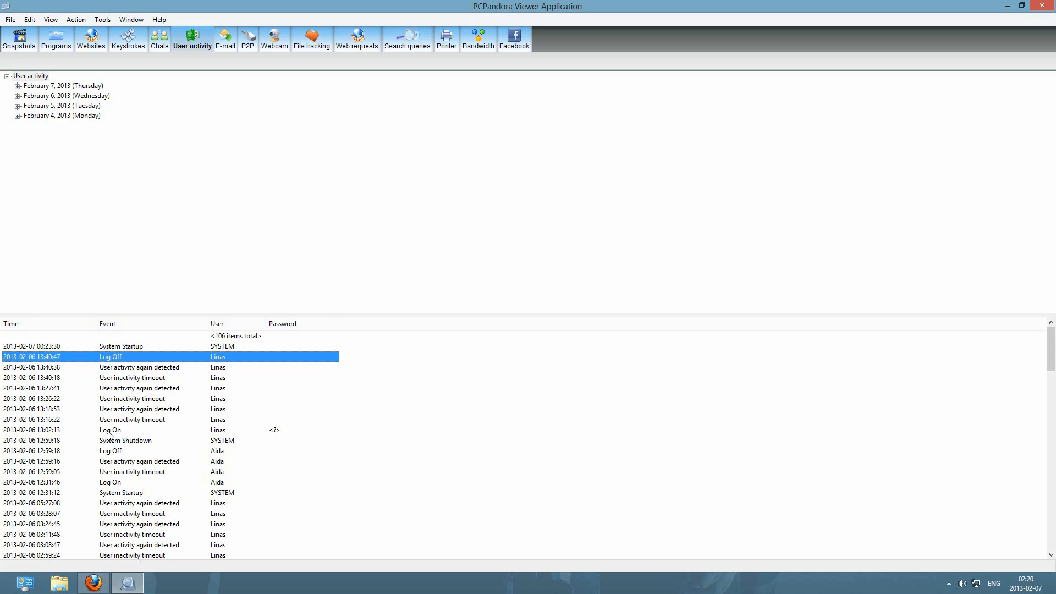
Step: Select the Log On and System Shutdown events, then move to the E-mail section
scroll("down", 3)
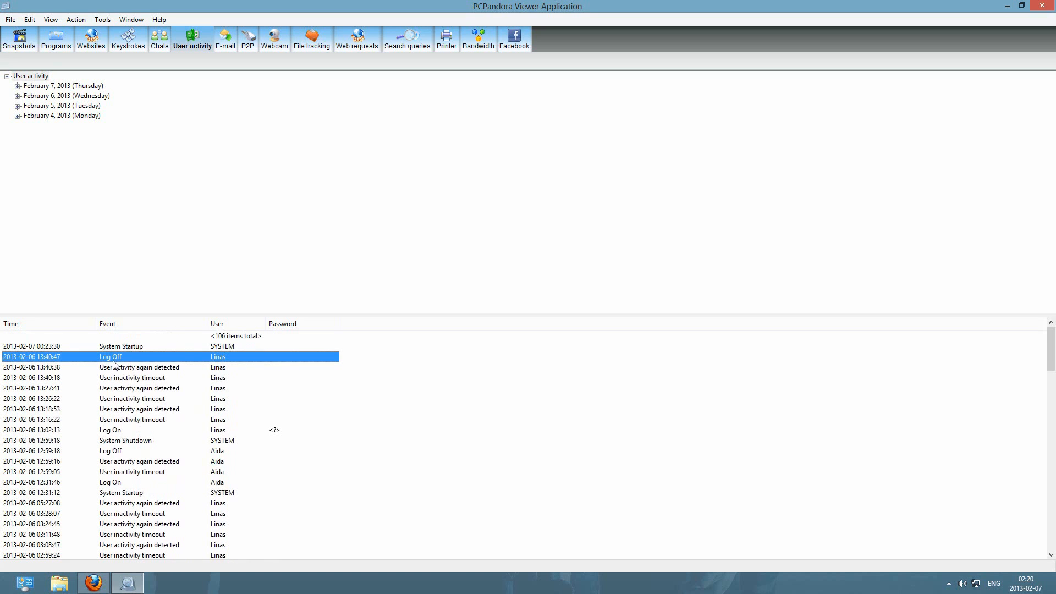
mouse_move(124, 385)
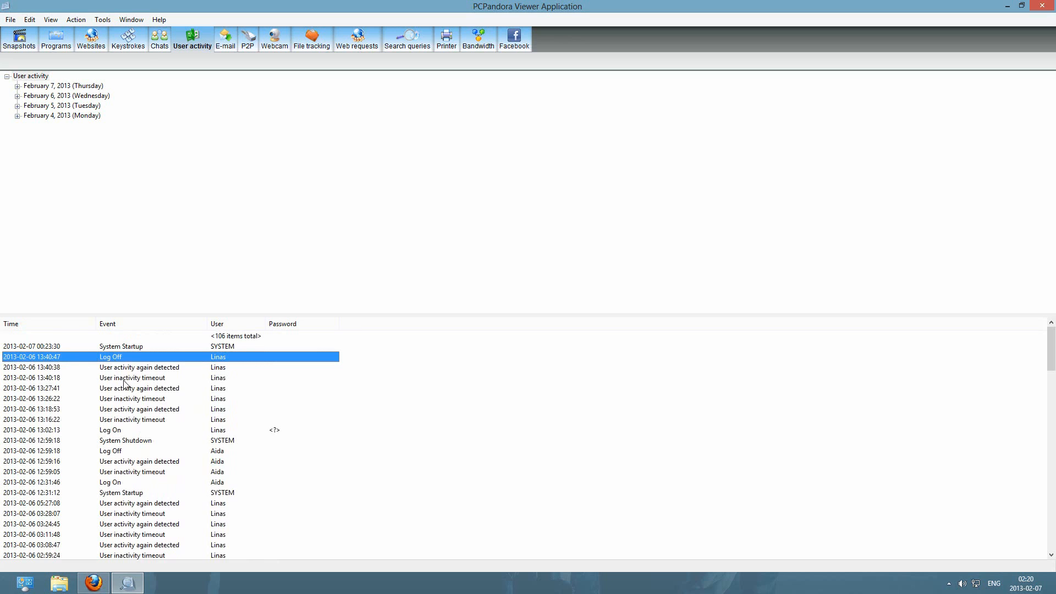
left_click(134, 430)
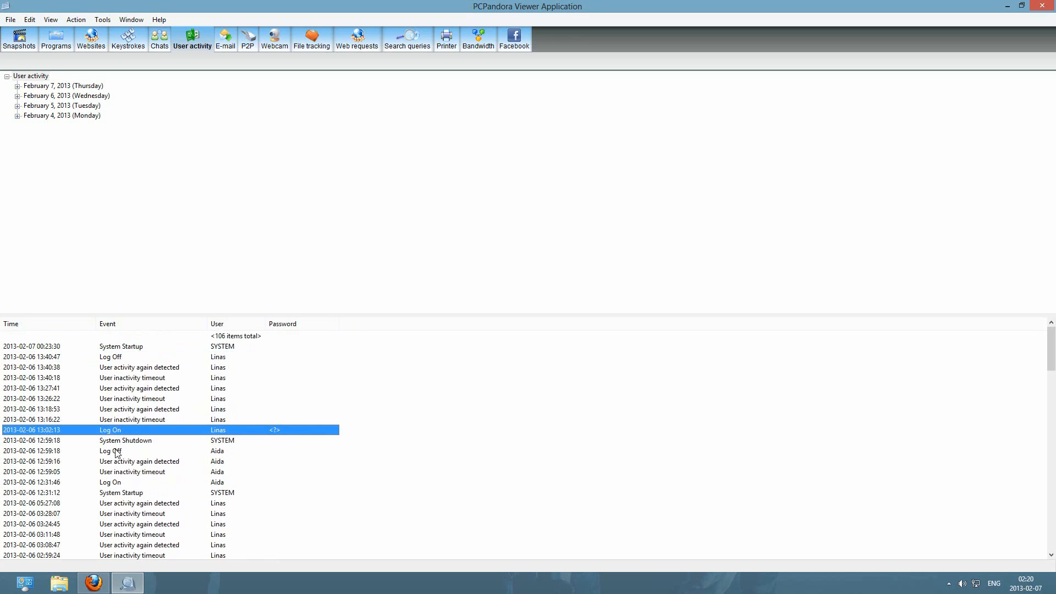
left_click(124, 440)
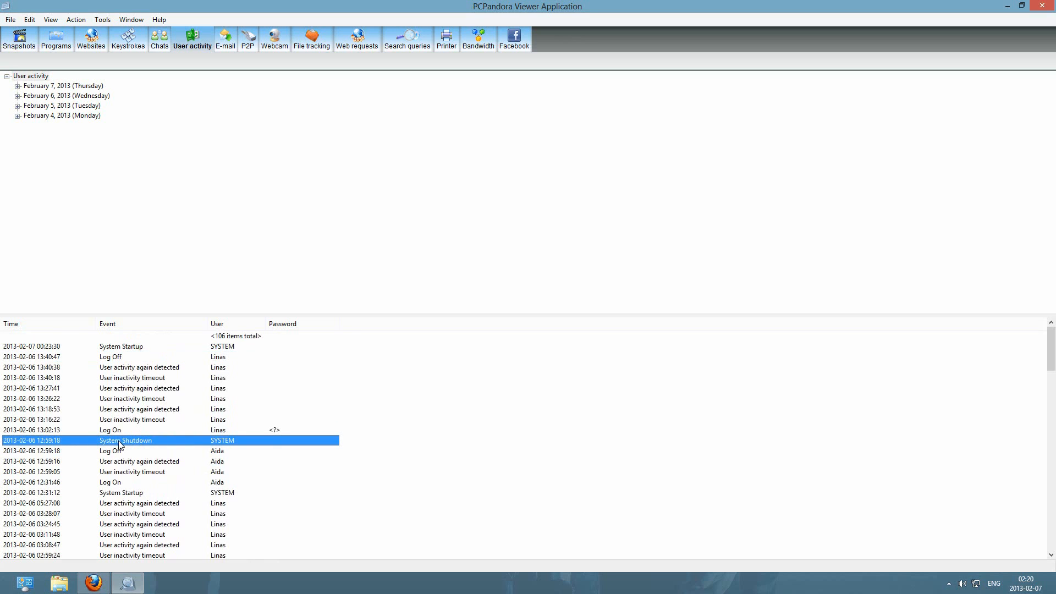
mouse_move(60, 418)
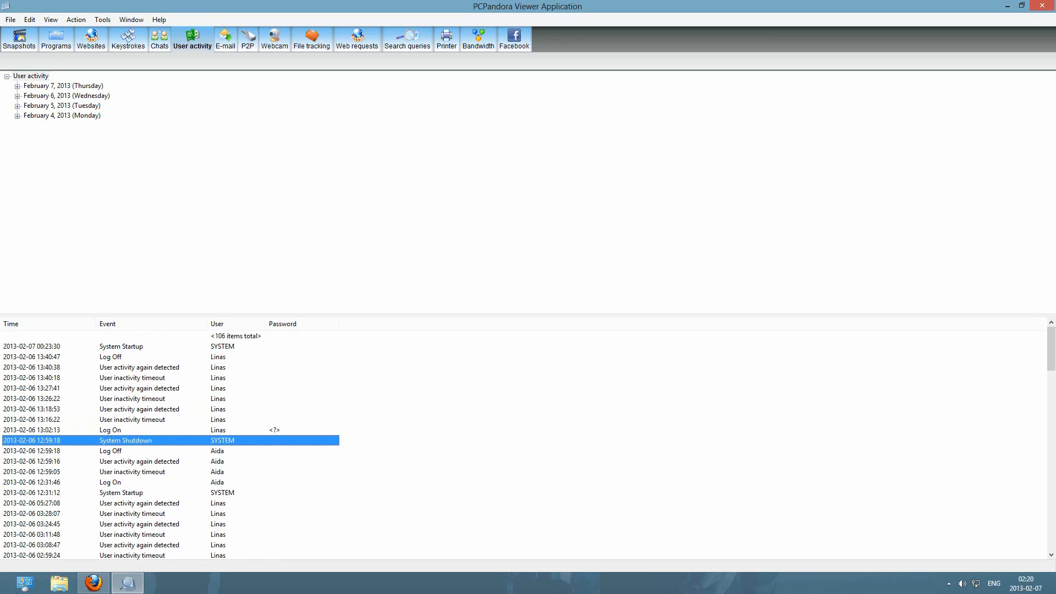
mouse_move(173, 208)
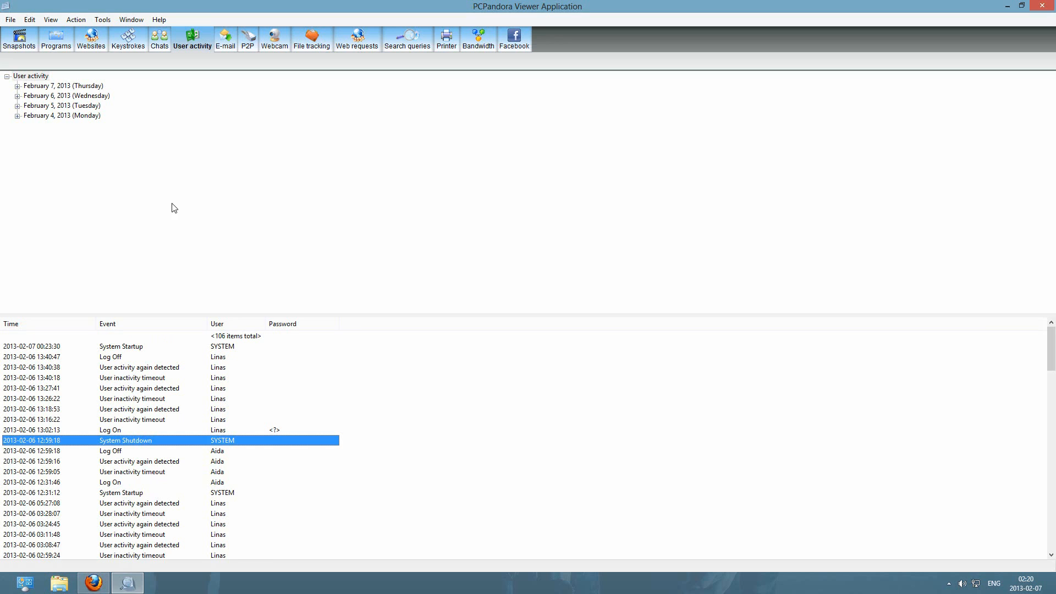
mouse_move(224, 39)
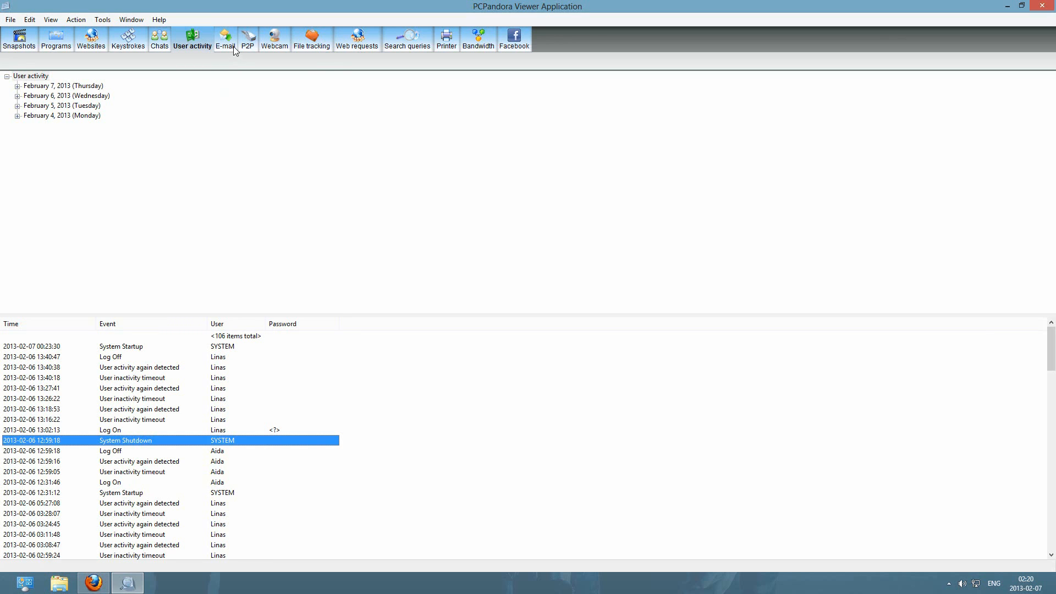
left_click(224, 39)
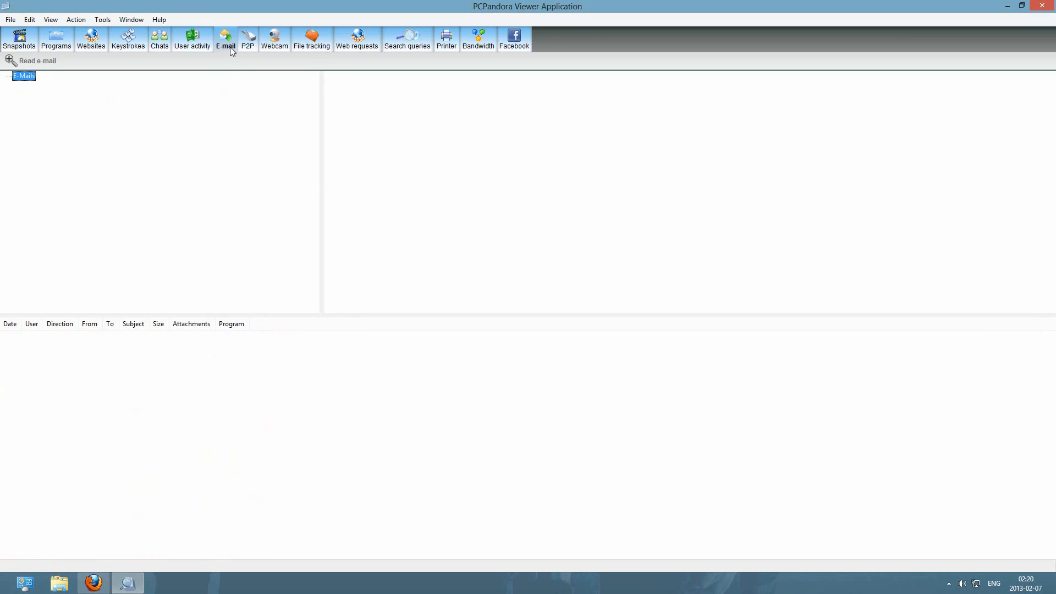
mouse_move(158, 104)
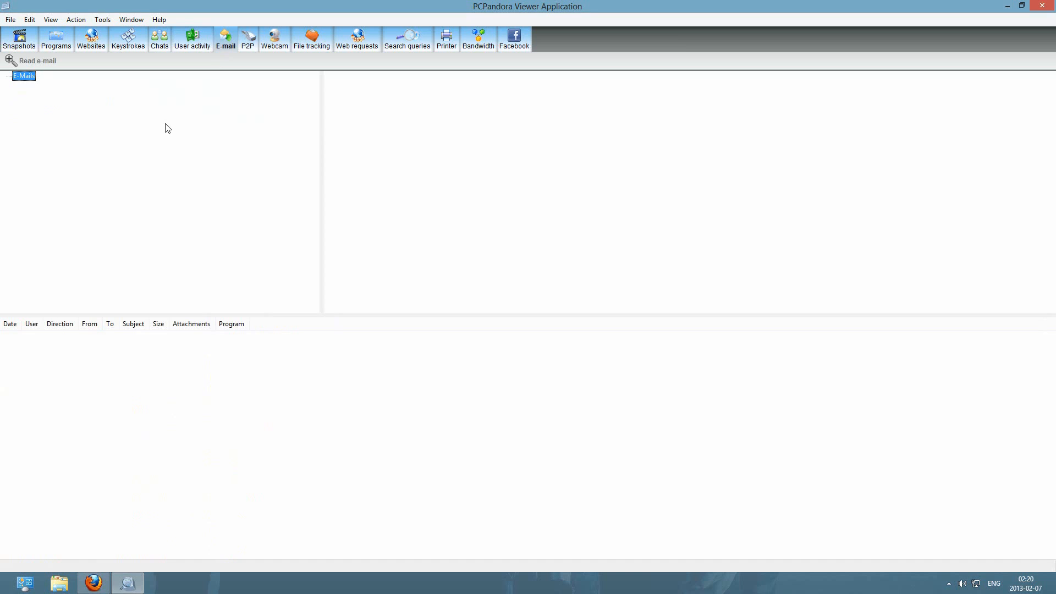
mouse_move(209, 105)
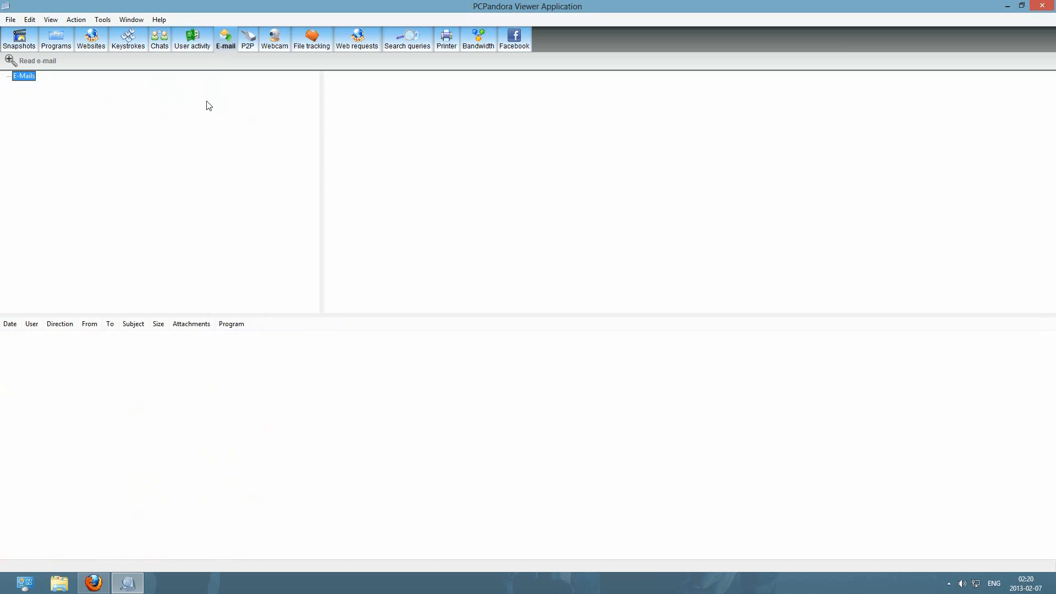
mouse_move(217, 103)
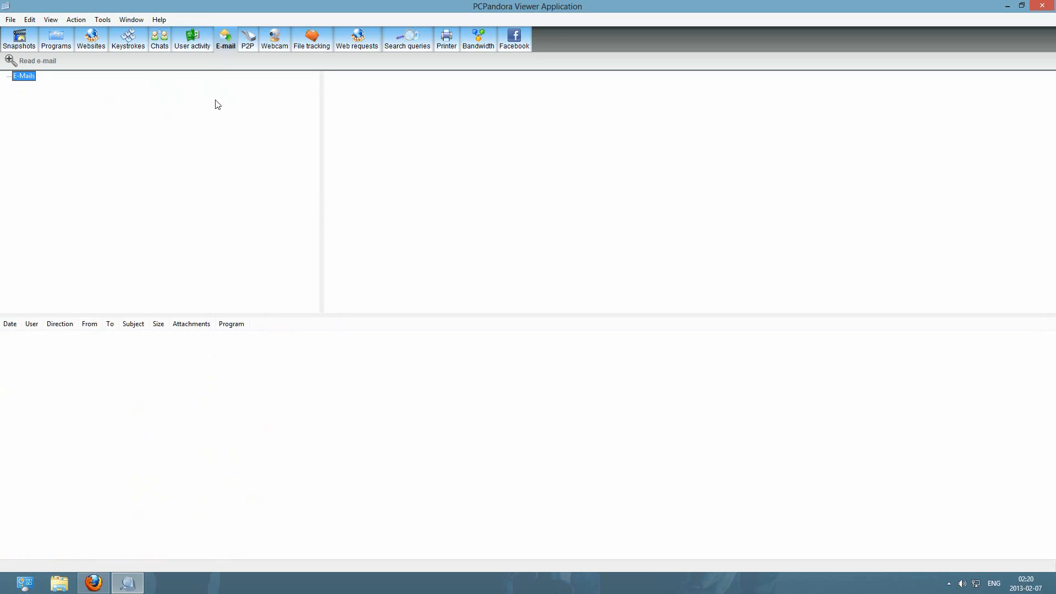
mouse_move(214, 110)
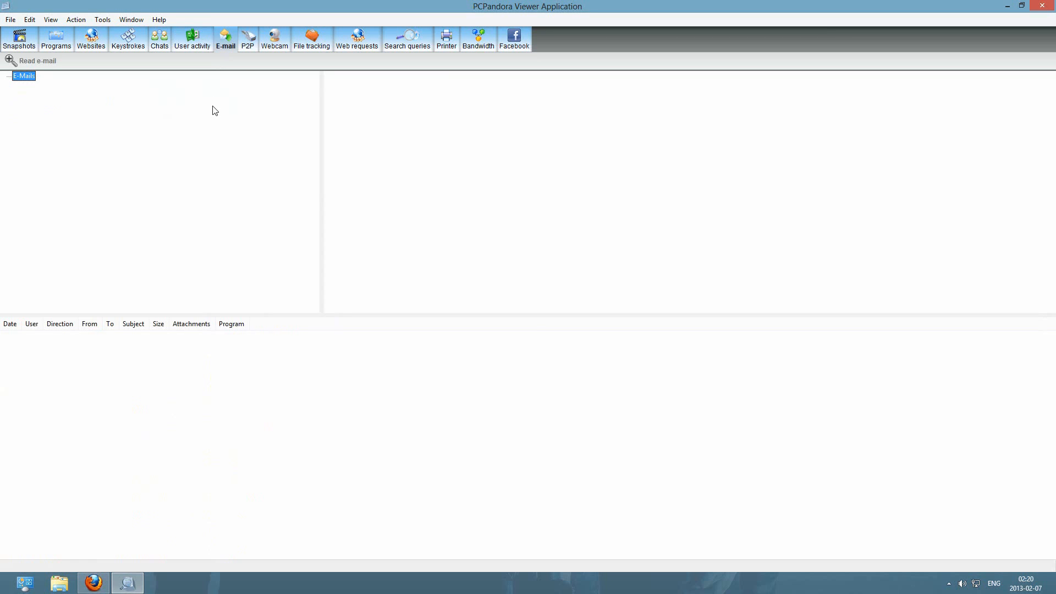
left_click(273, 39)
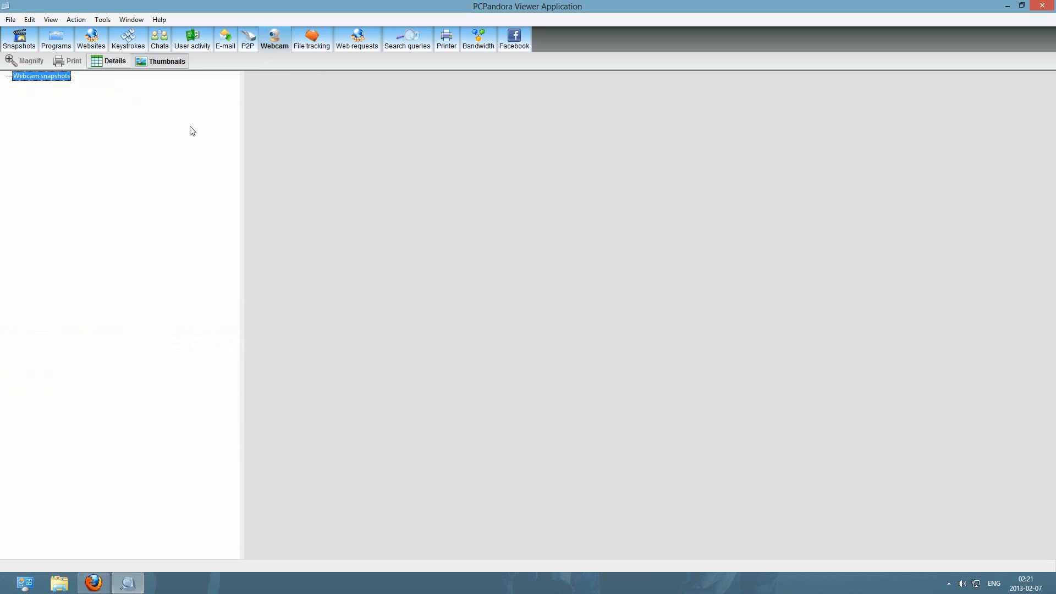
mouse_move(187, 137)
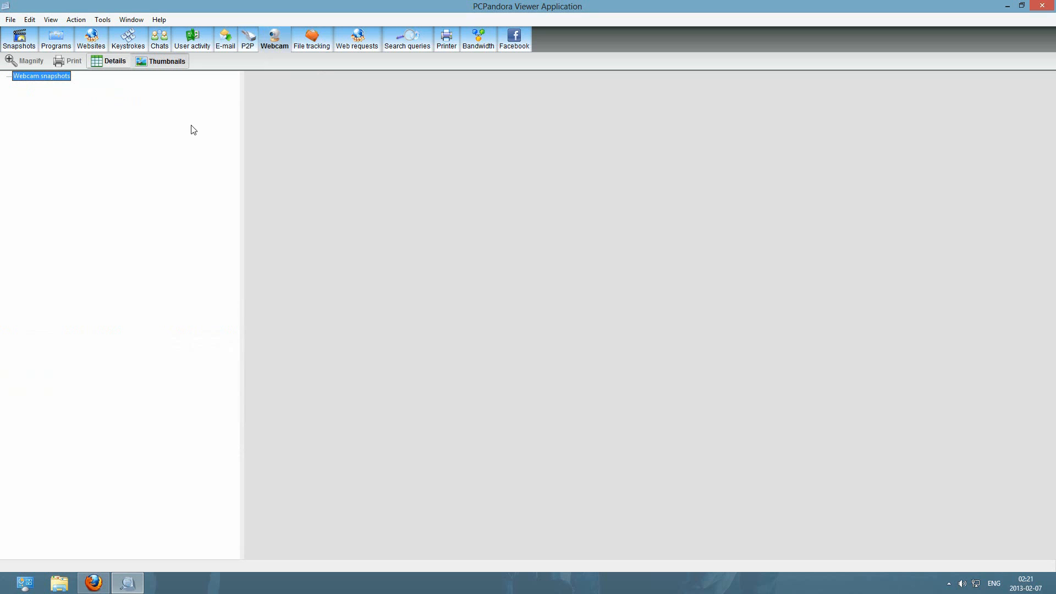
mouse_move(190, 143)
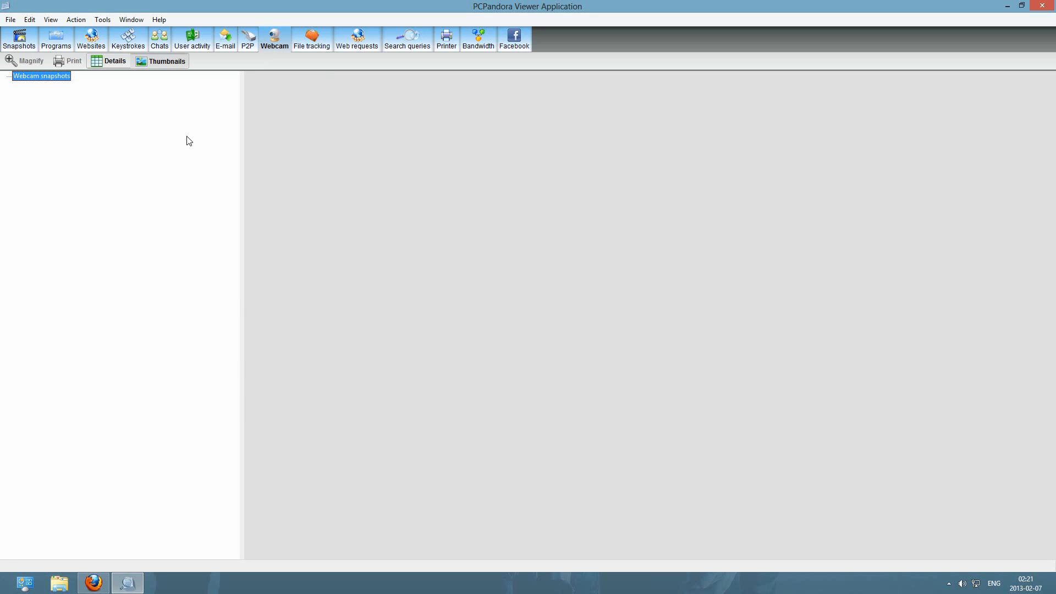
mouse_move(175, 130)
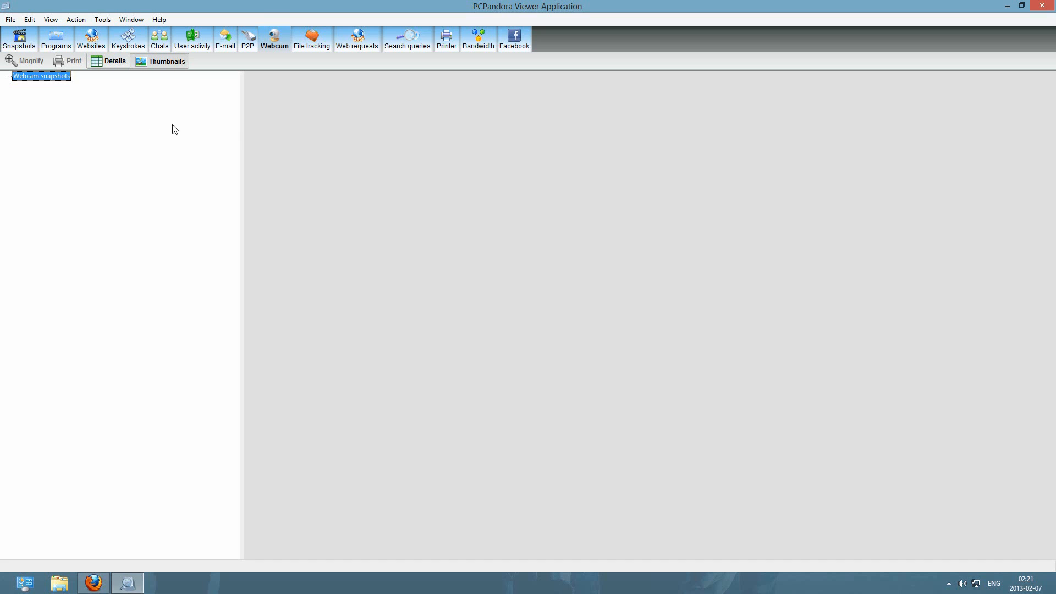
mouse_move(506, 142)
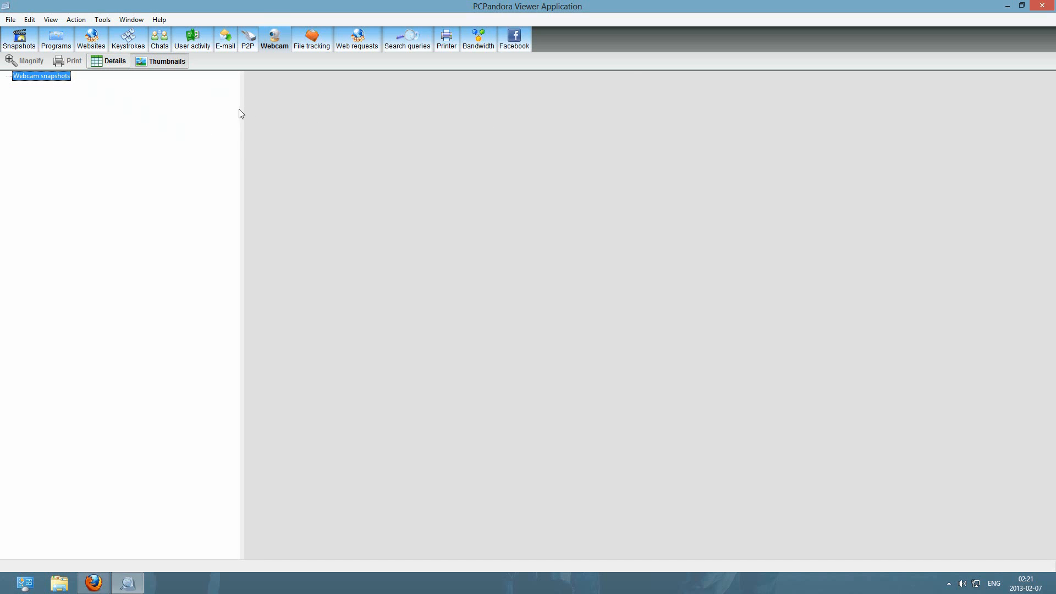
mouse_move(262, 107)
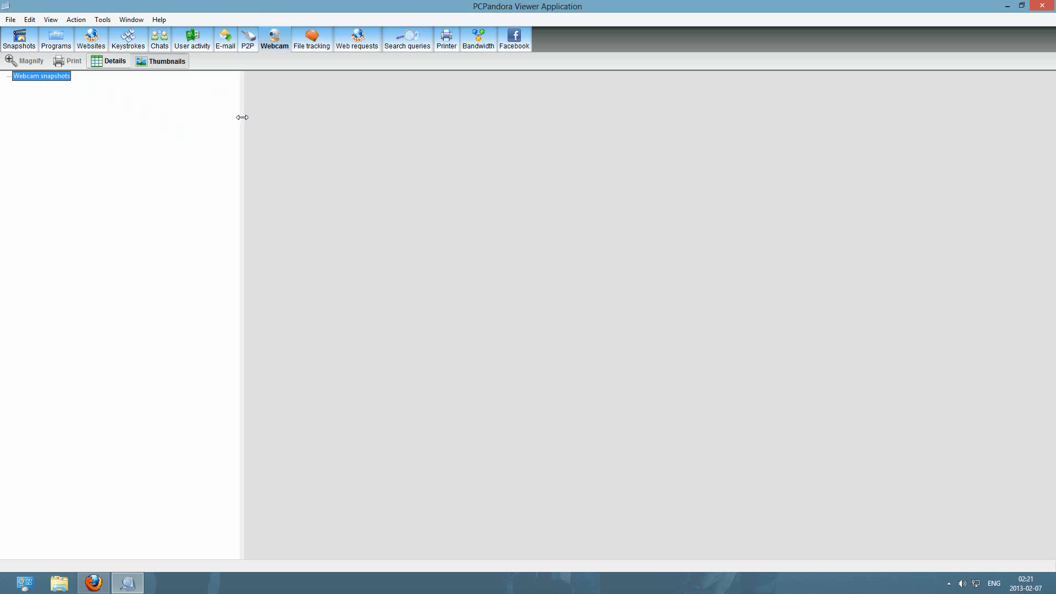
mouse_move(271, 56)
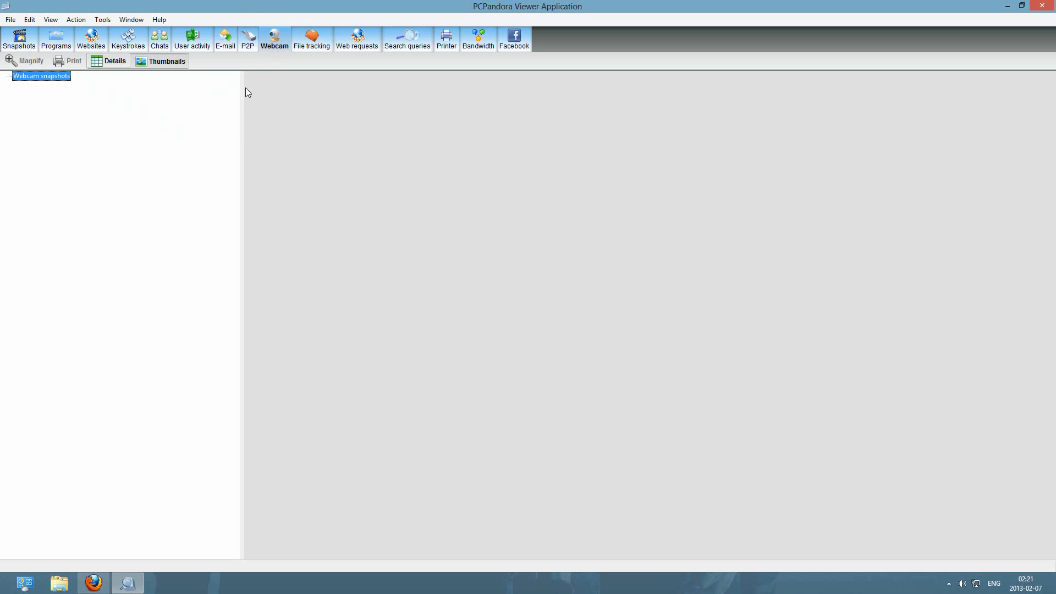
mouse_move(382, 106)
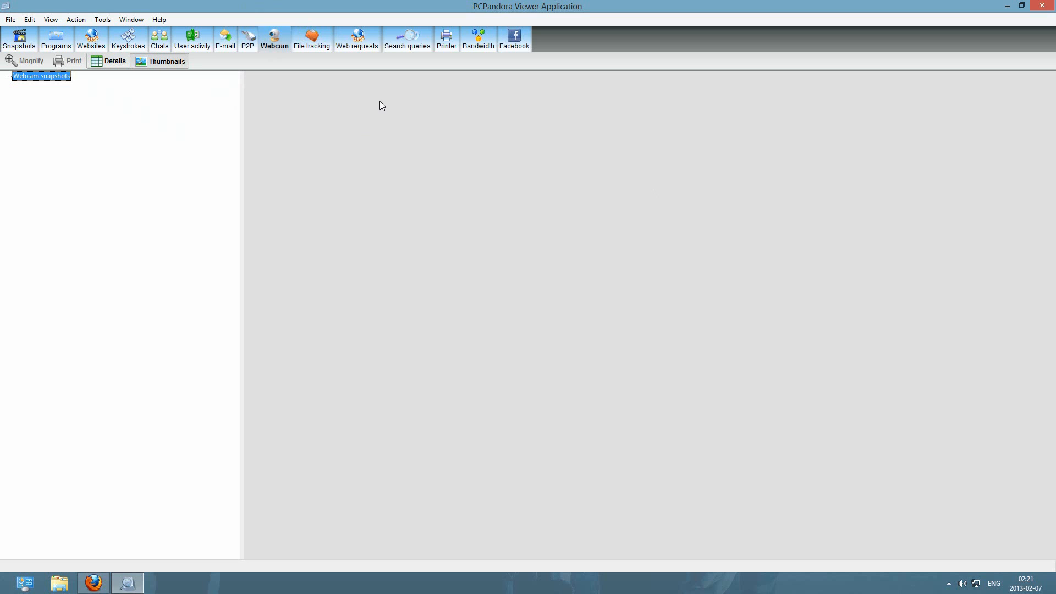
mouse_move(311, 77)
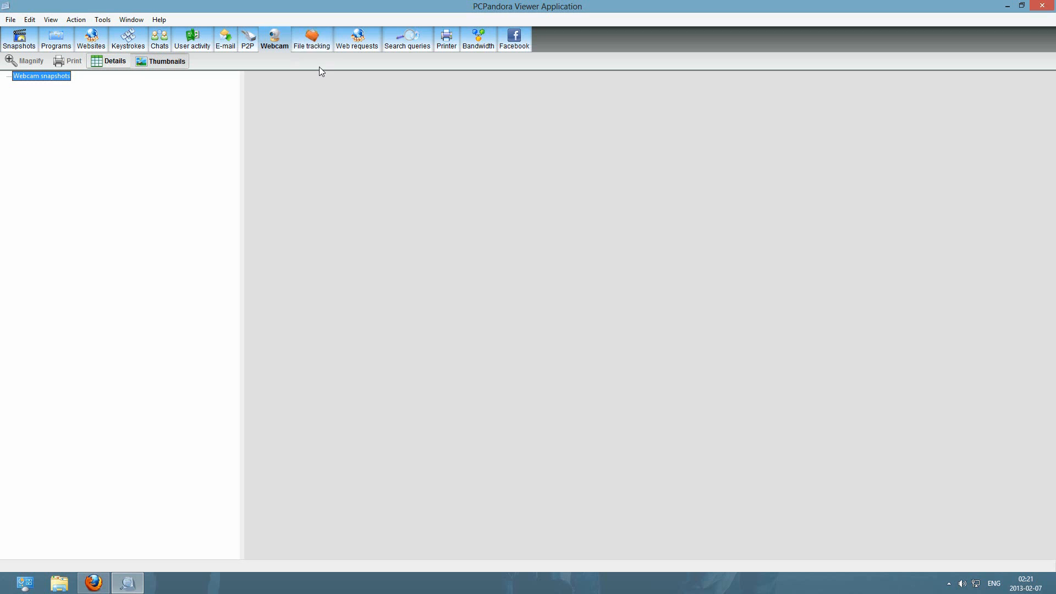
mouse_move(314, 65)
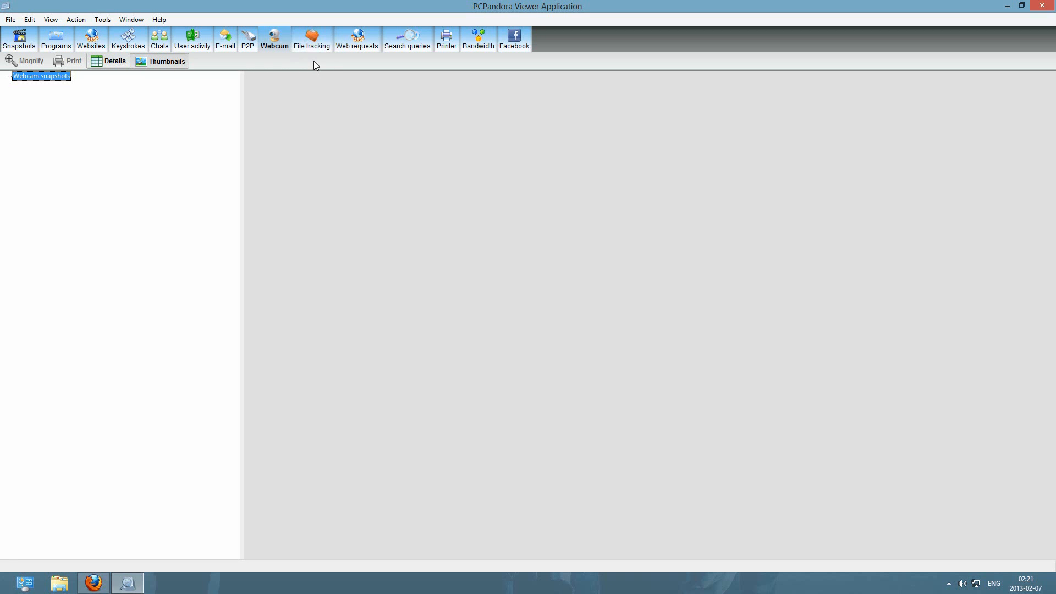
left_click(311, 39)
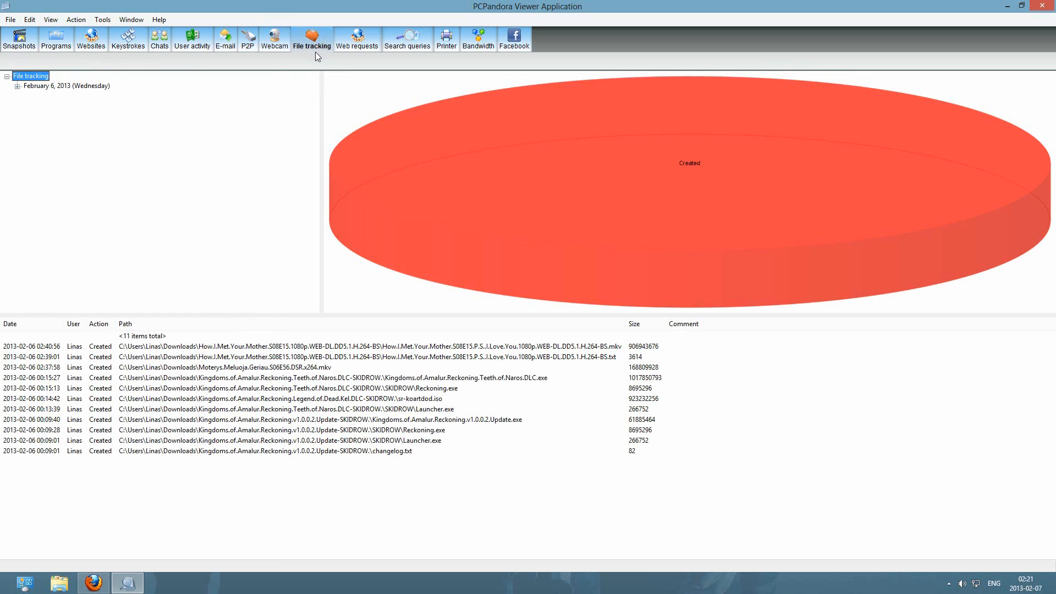
mouse_move(237, 304)
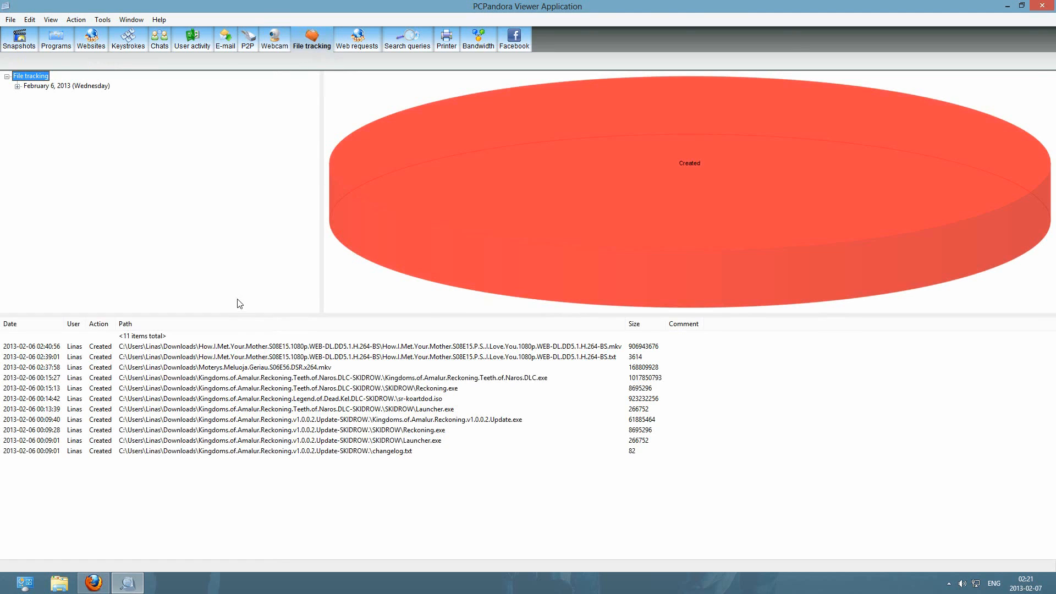
mouse_move(137, 343)
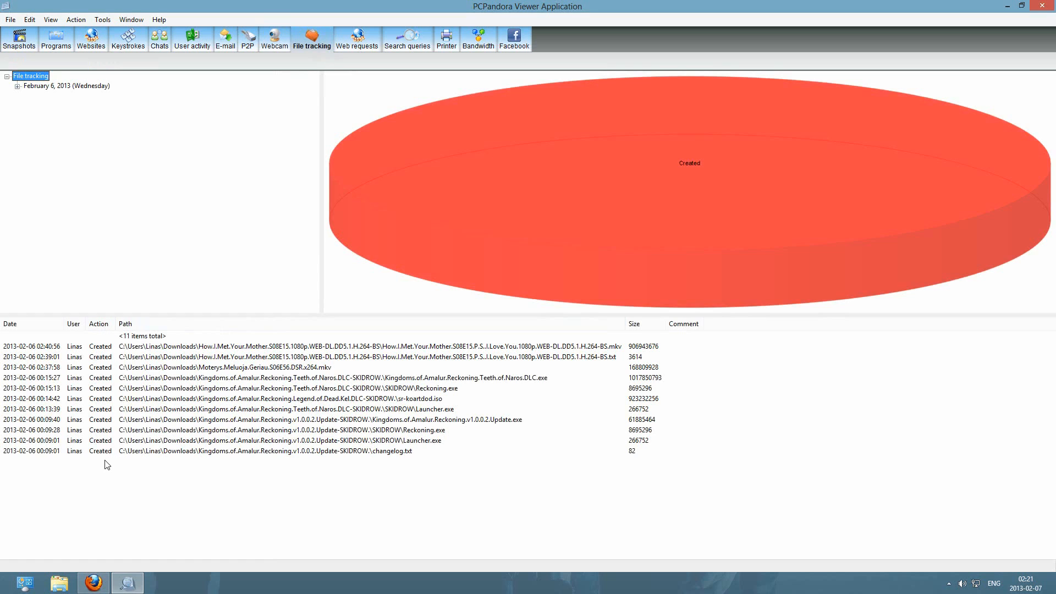
mouse_move(132, 498)
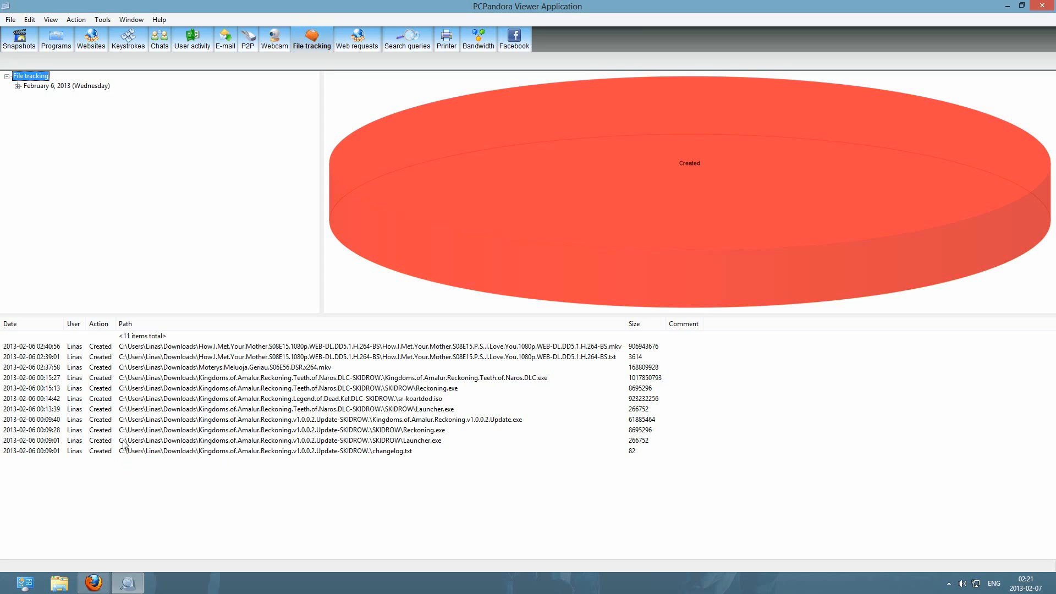
mouse_move(514, 476)
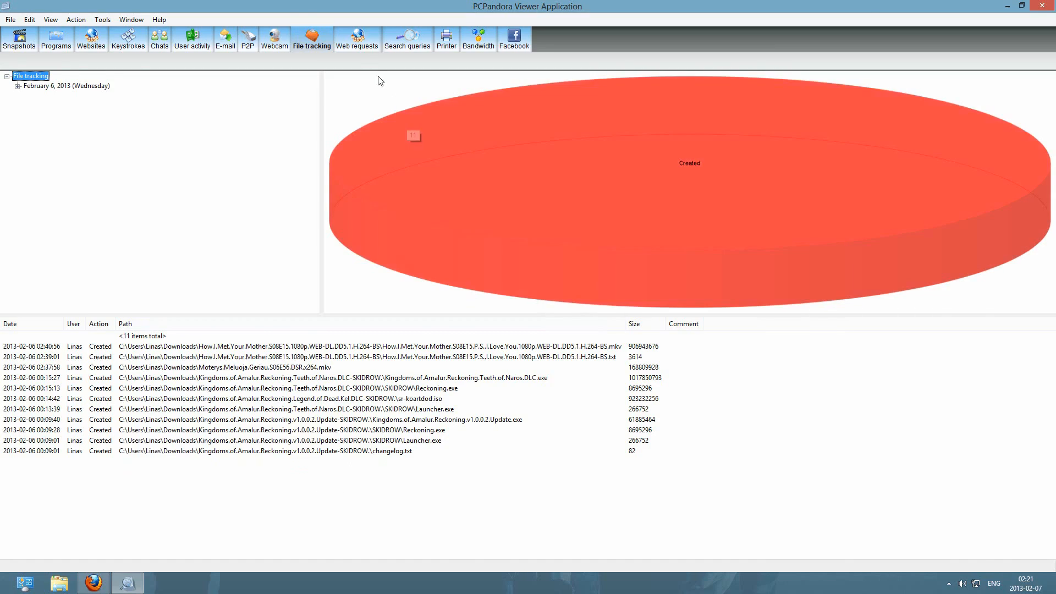
Step: Show the Web requests log with its chart and 4876-entry URL list
left_click(356, 39)
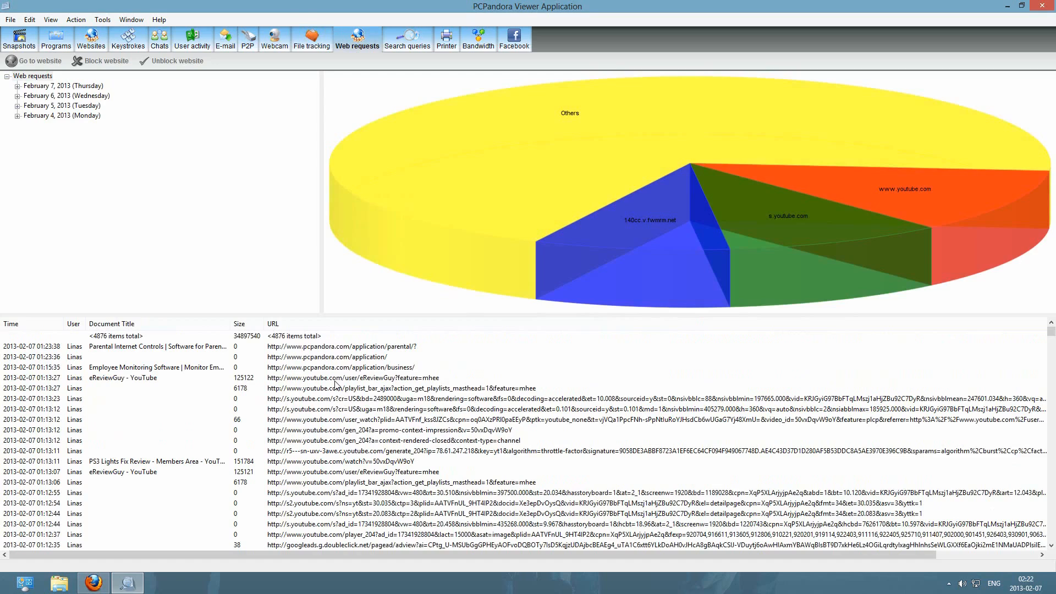
mouse_move(428, 103)
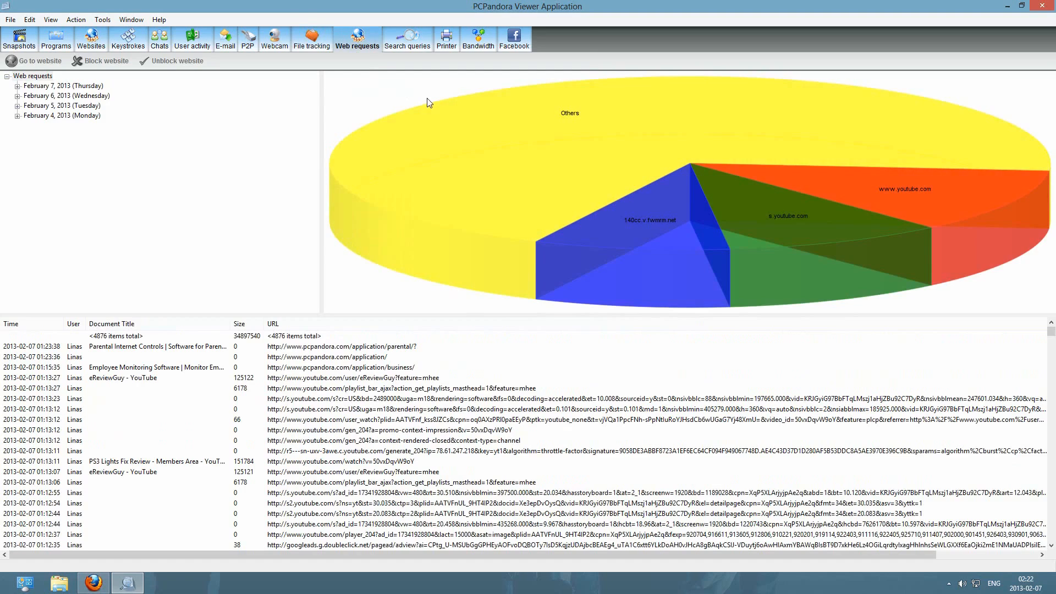
mouse_move(418, 61)
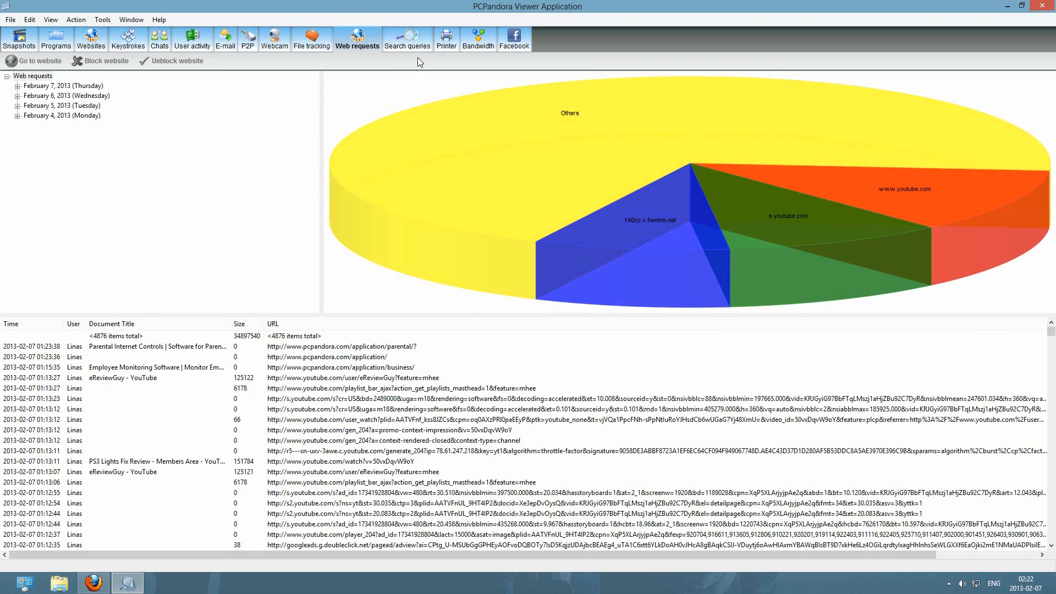
Step: View the Search queries log, which has no recorded engine queries
left_click(407, 39)
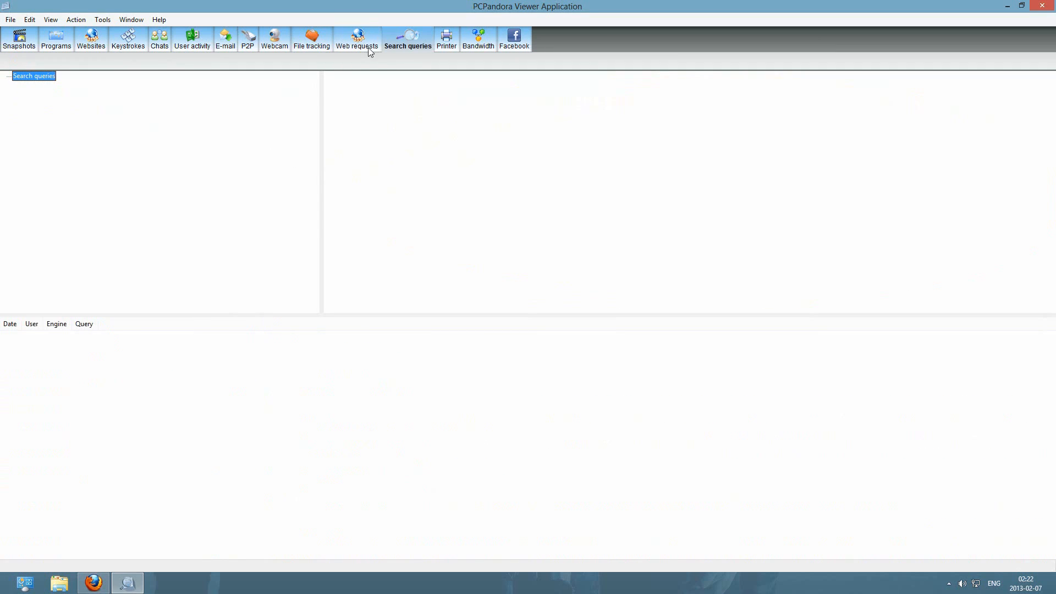
mouse_move(404, 61)
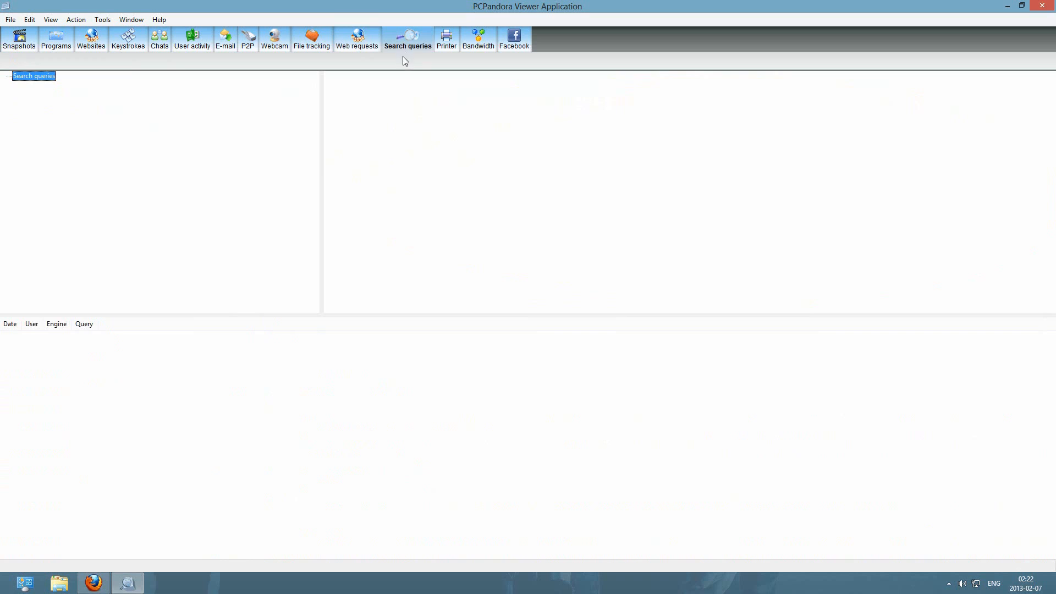
mouse_move(319, 99)
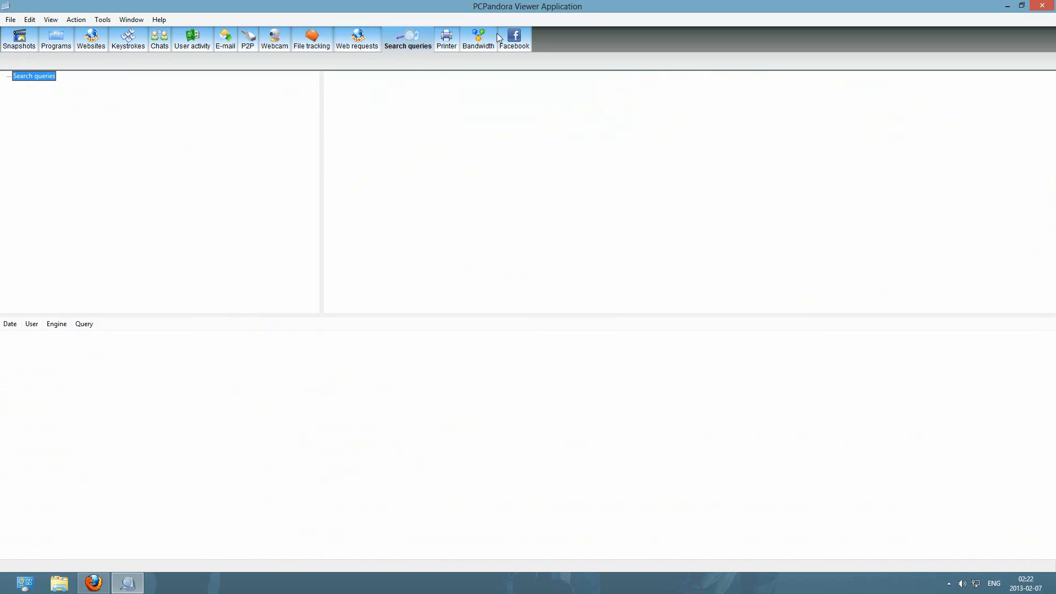
mouse_move(390, 101)
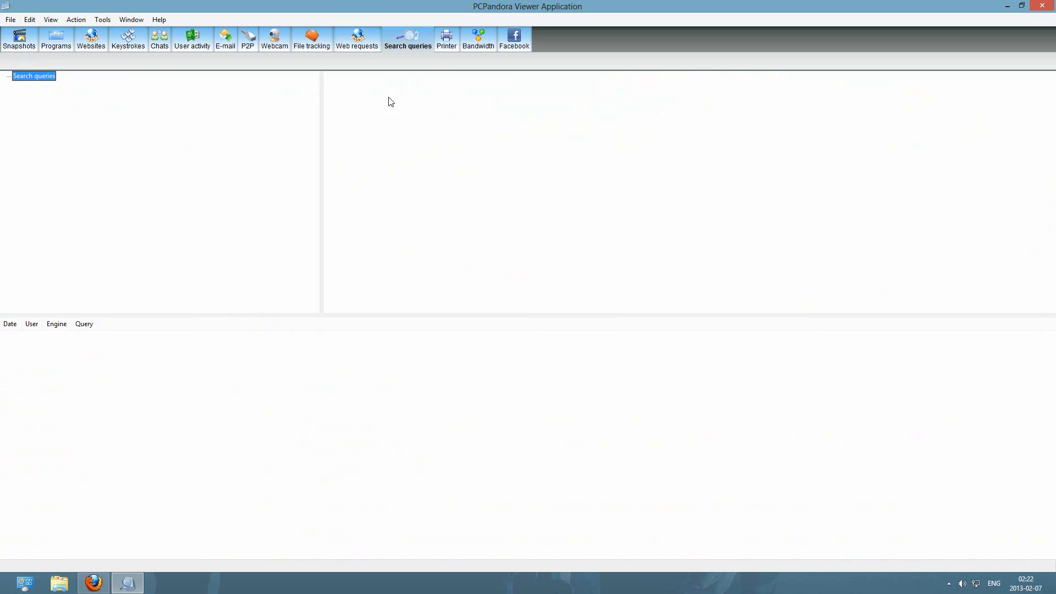
Step: View the Printer log showing Linas's two one-page print jobs from February 7, 2013
left_click(445, 38)
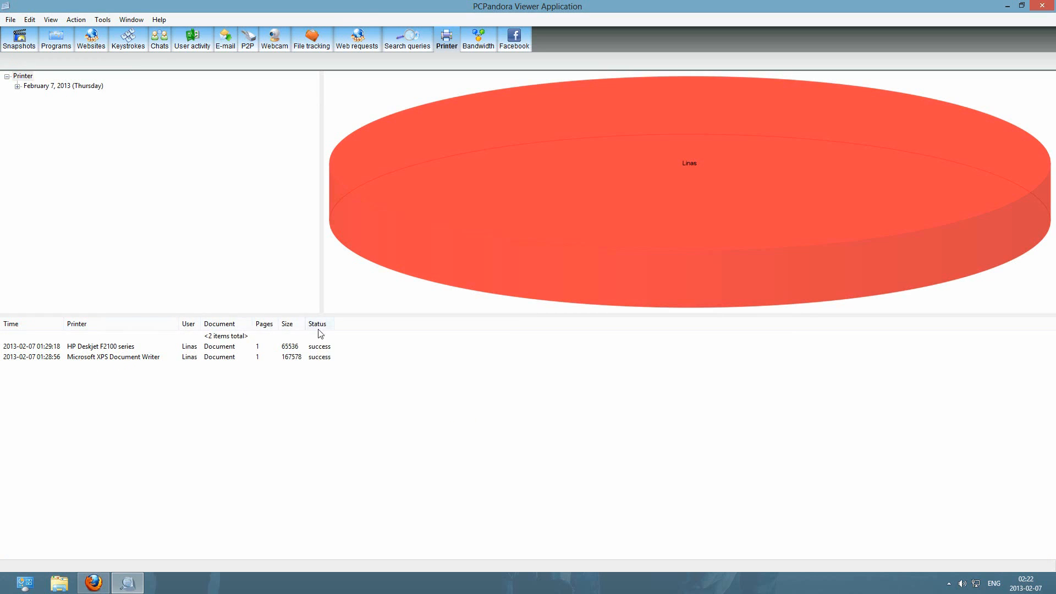
mouse_move(496, 58)
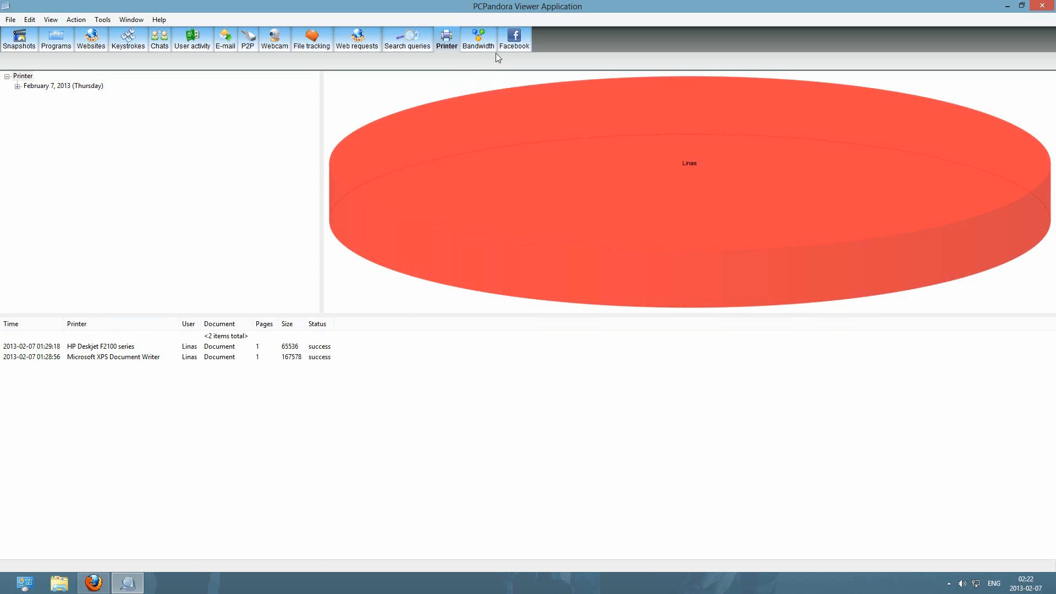
Step: View the Network Bandwidth log and select the iexplore entry among the 61 applications
left_click(479, 38)
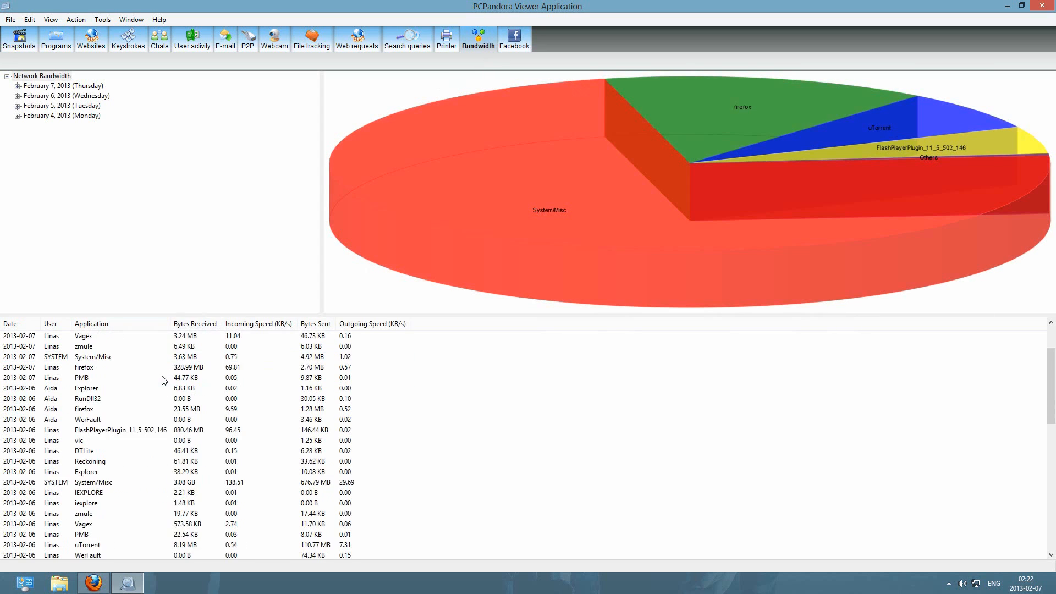
left_click(85, 389)
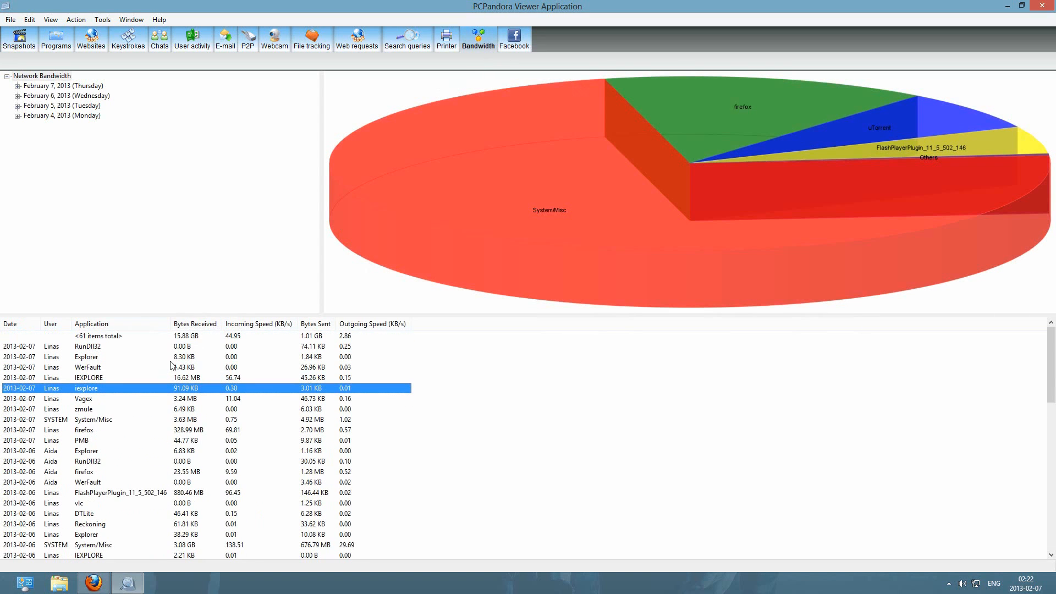
mouse_move(174, 346)
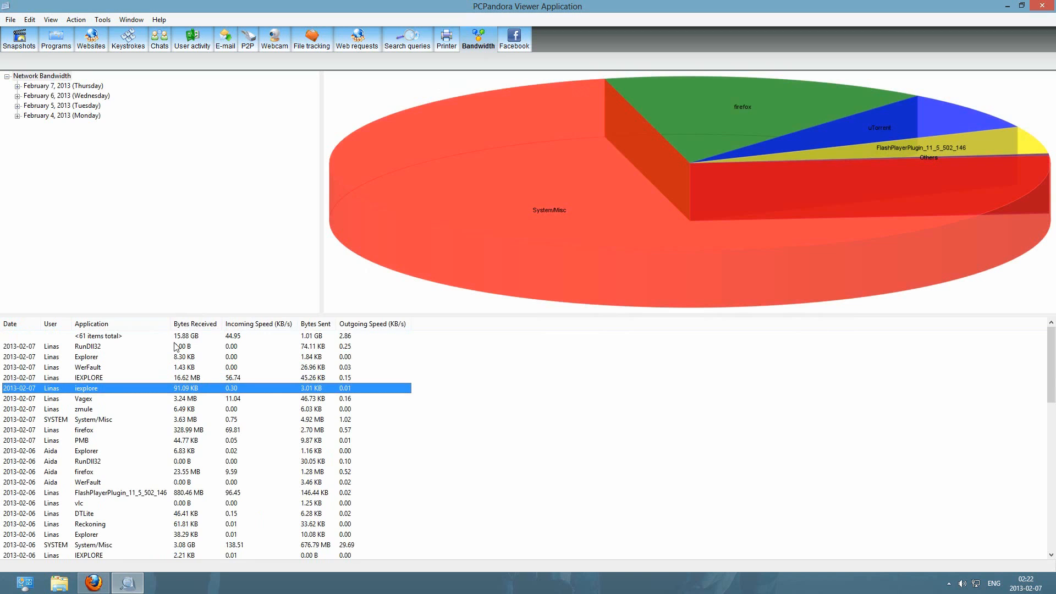
mouse_move(200, 328)
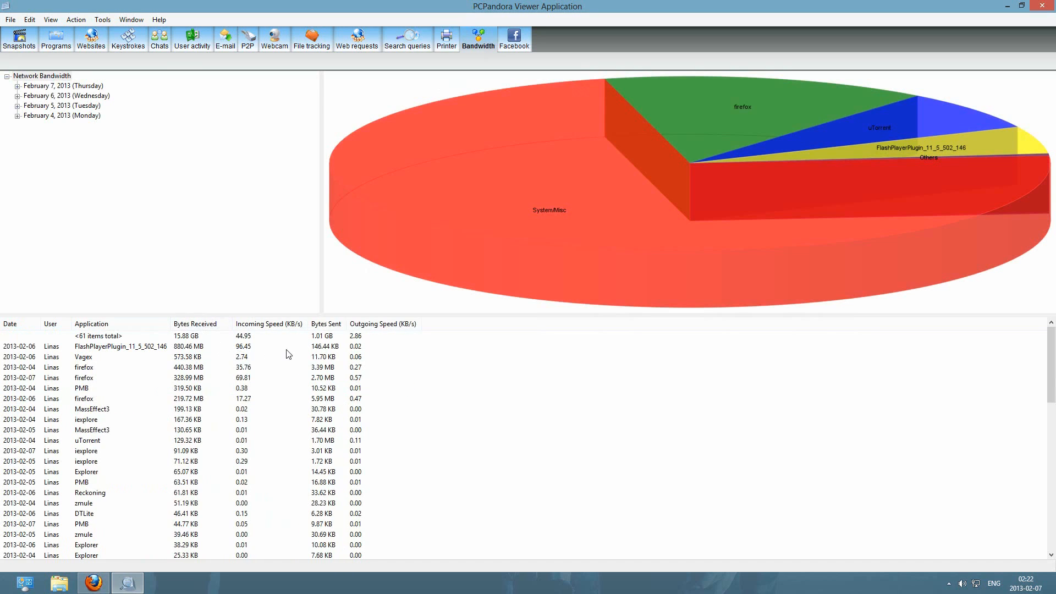
mouse_move(337, 335)
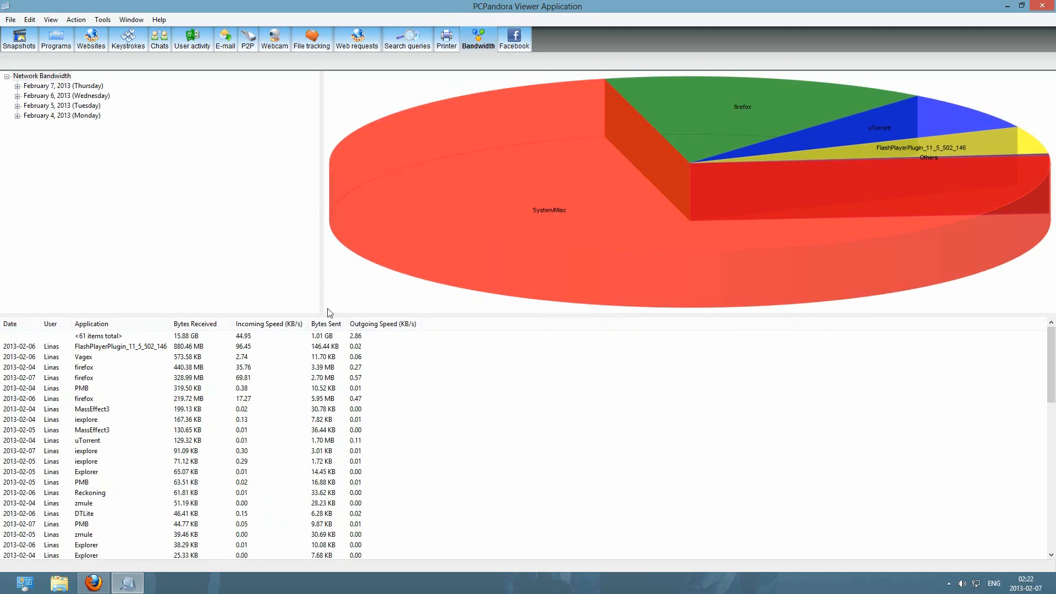
mouse_move(320, 348)
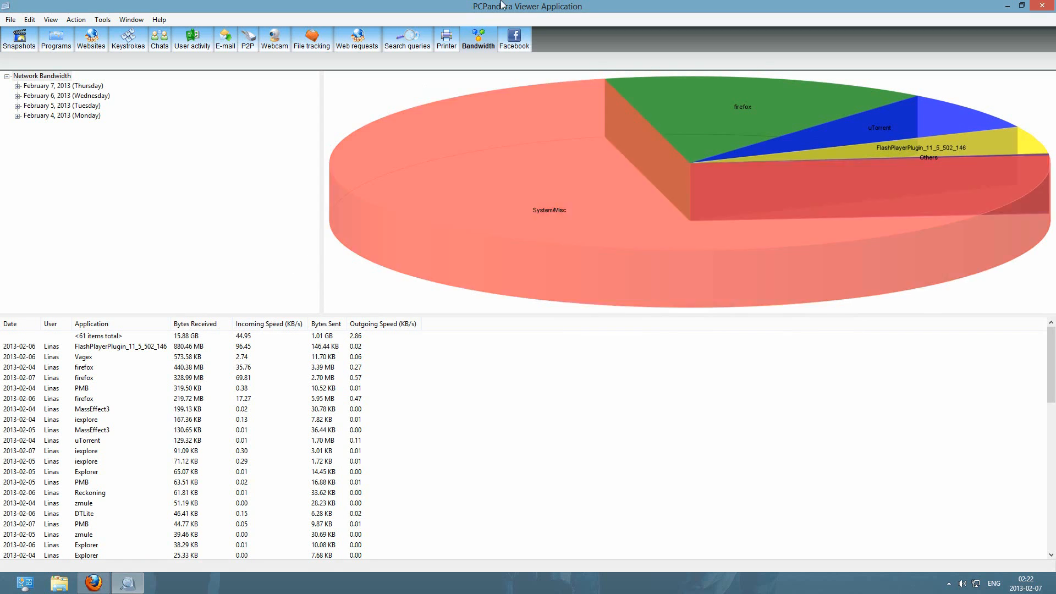
Step: Check the empty Facebook activity log, then return to the Snapshots thumbnail grid
left_click(514, 38)
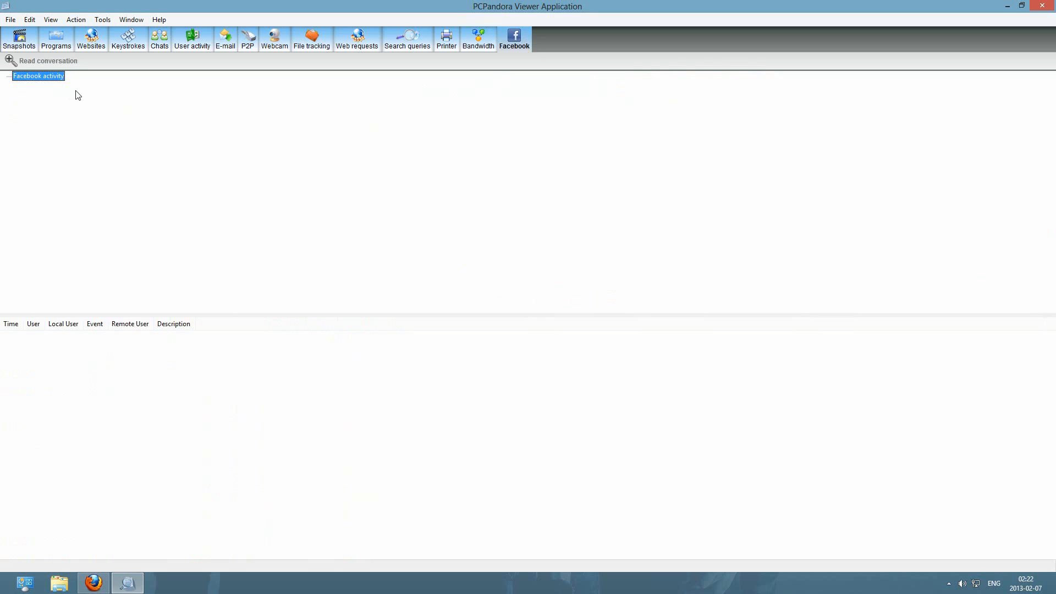
mouse_move(61, 92)
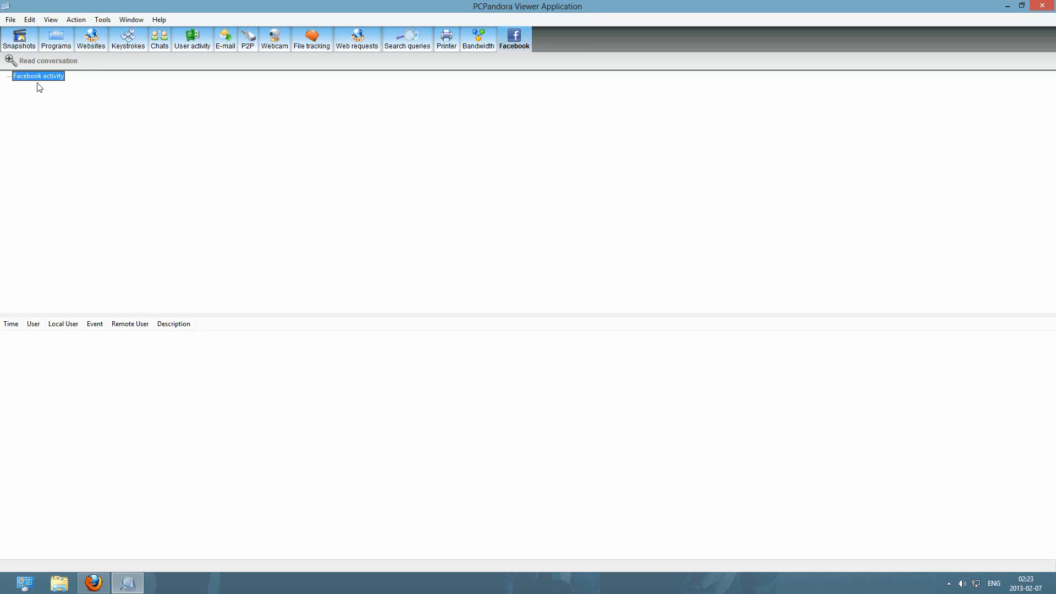
mouse_move(41, 91)
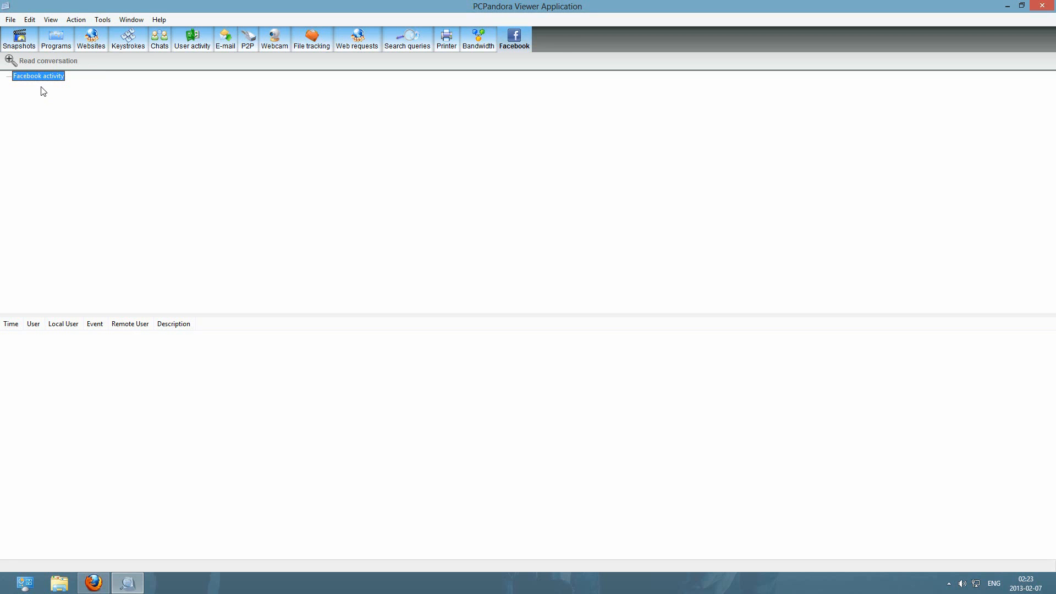
left_click(19, 39)
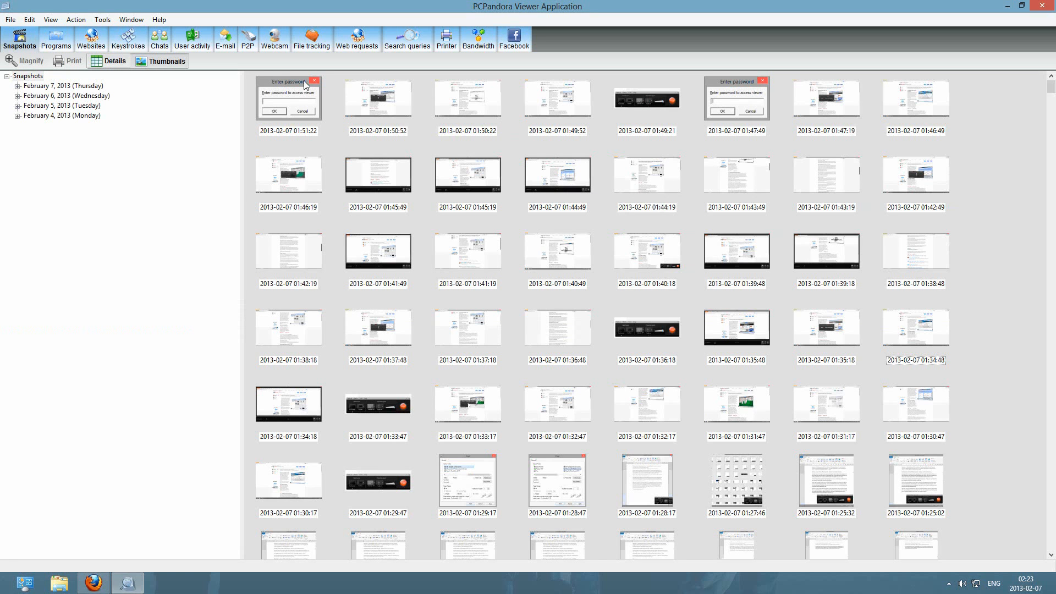
left_click(128, 38)
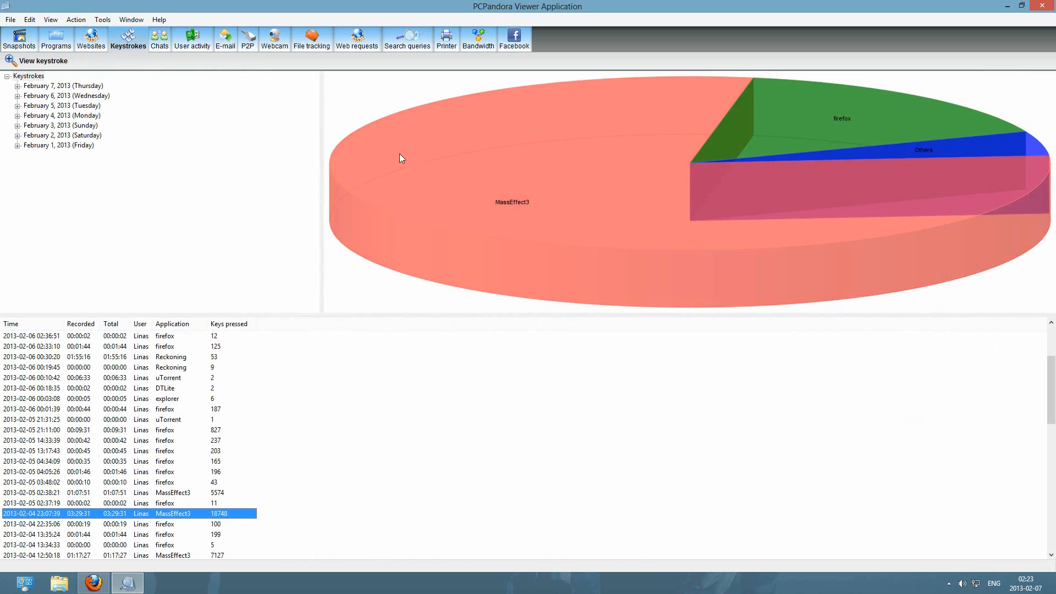
left_click(20, 38)
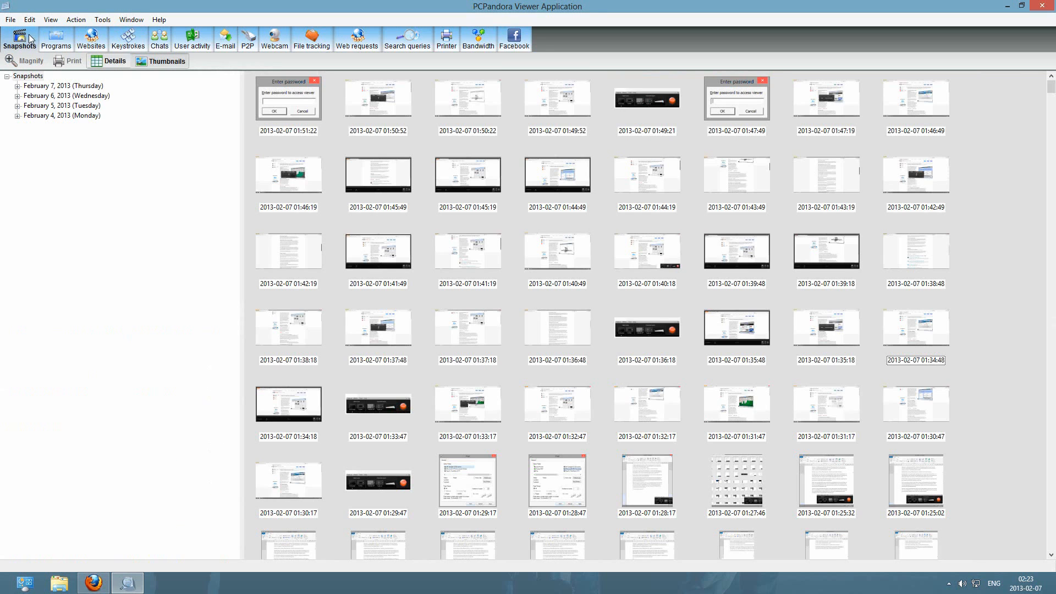
mouse_move(241, 106)
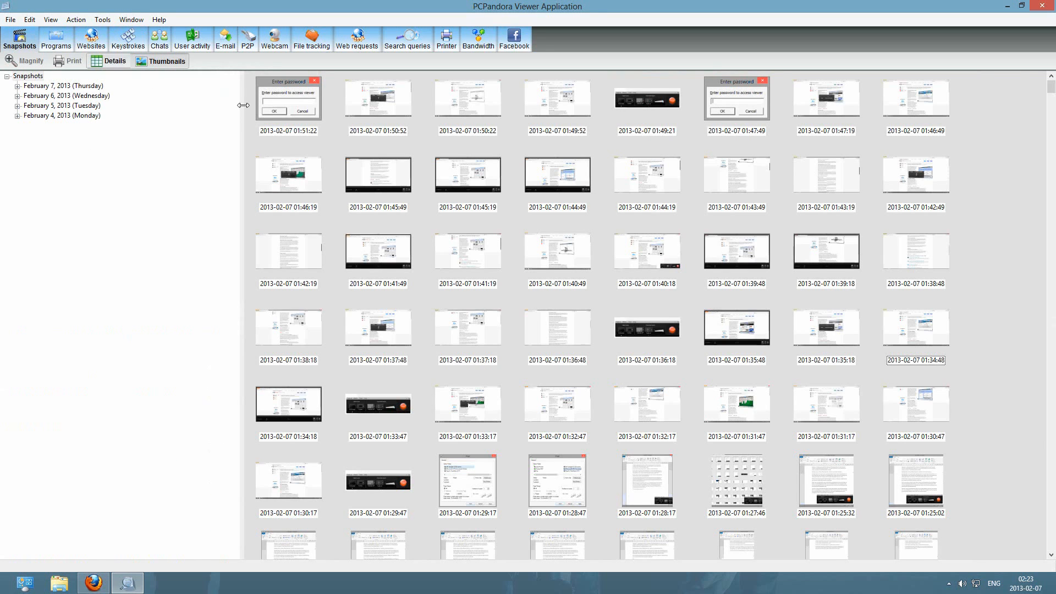